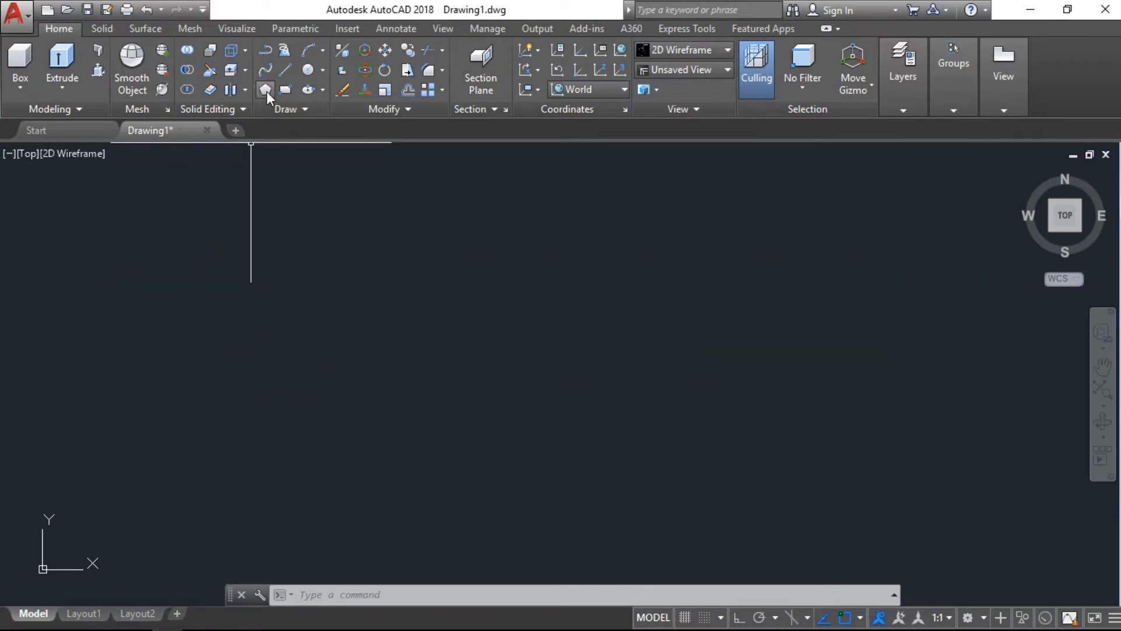
Step: Draw a six-sided polygon of radius 20 and a corner-to-corner line across it
click(264, 89)
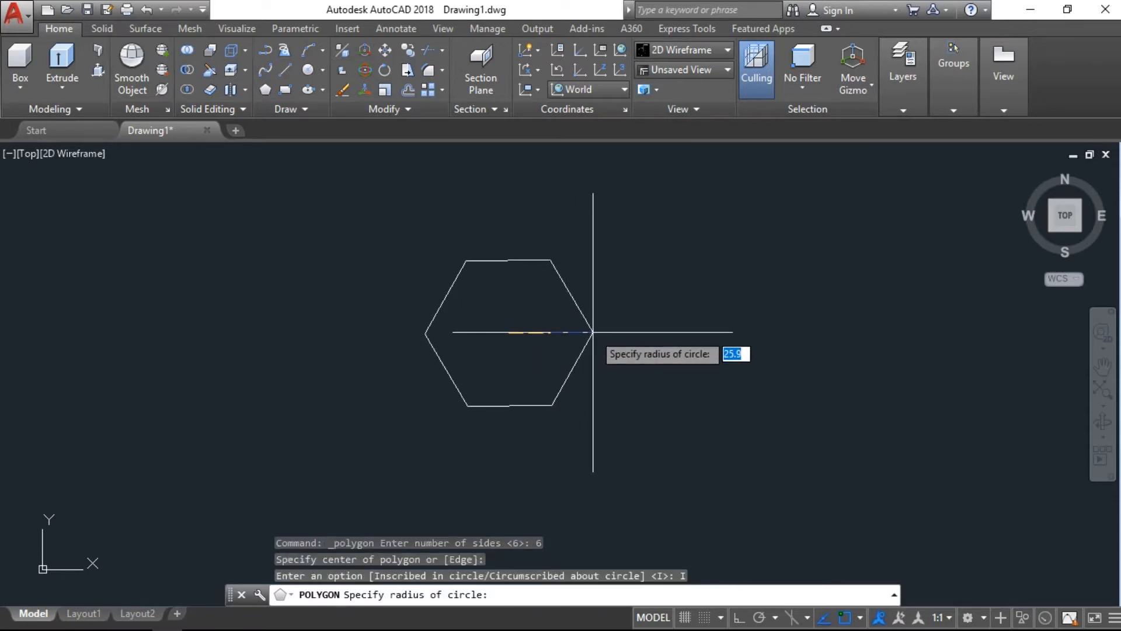
text(20)
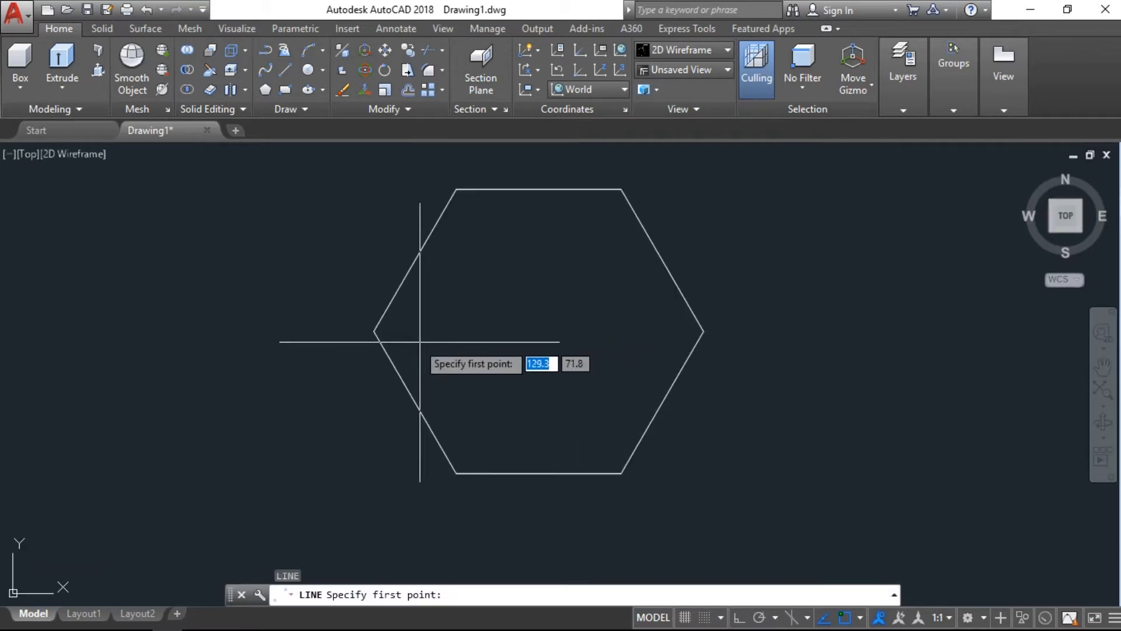
click(418, 342)
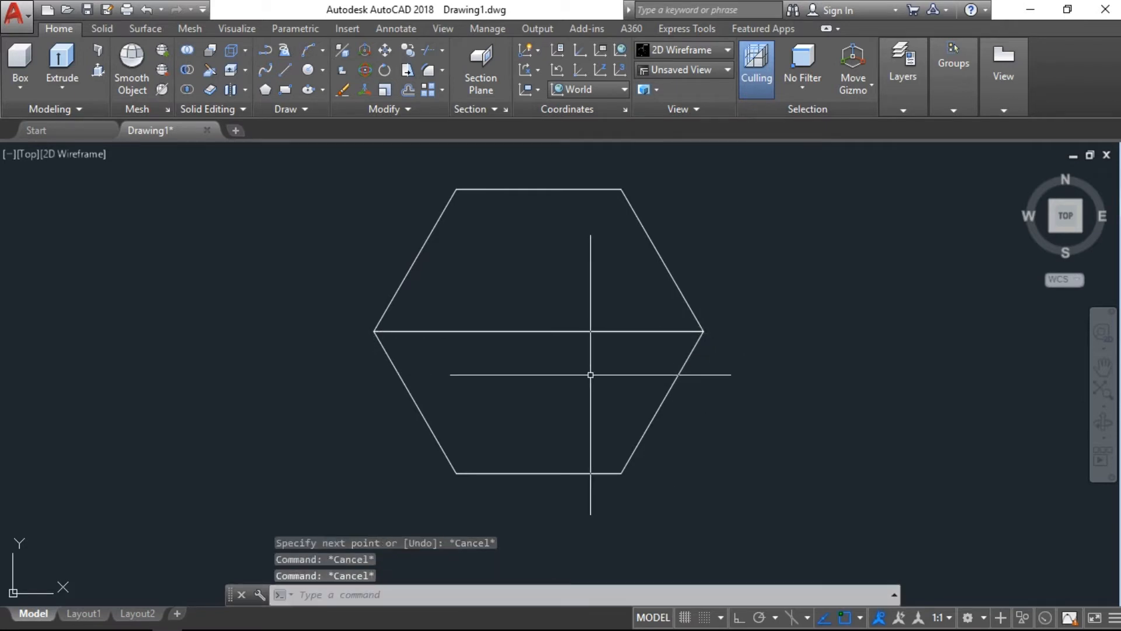
Step: Add a radius-10 circle at the hexagon centre and start a second centred circle
click(537, 331)
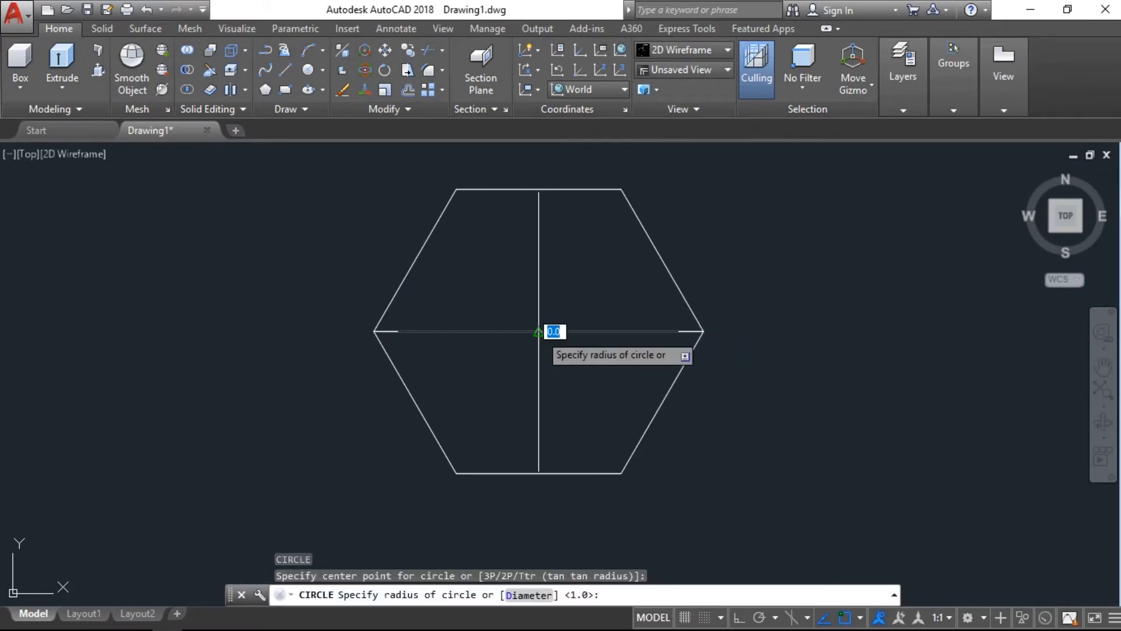
text(10)
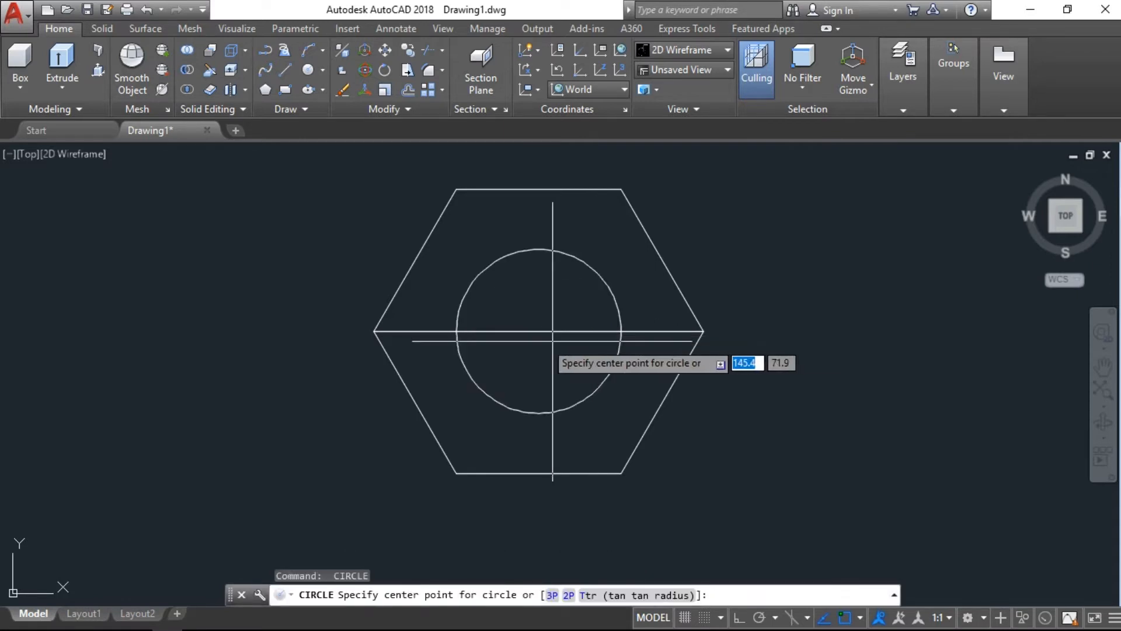
click(538, 331)
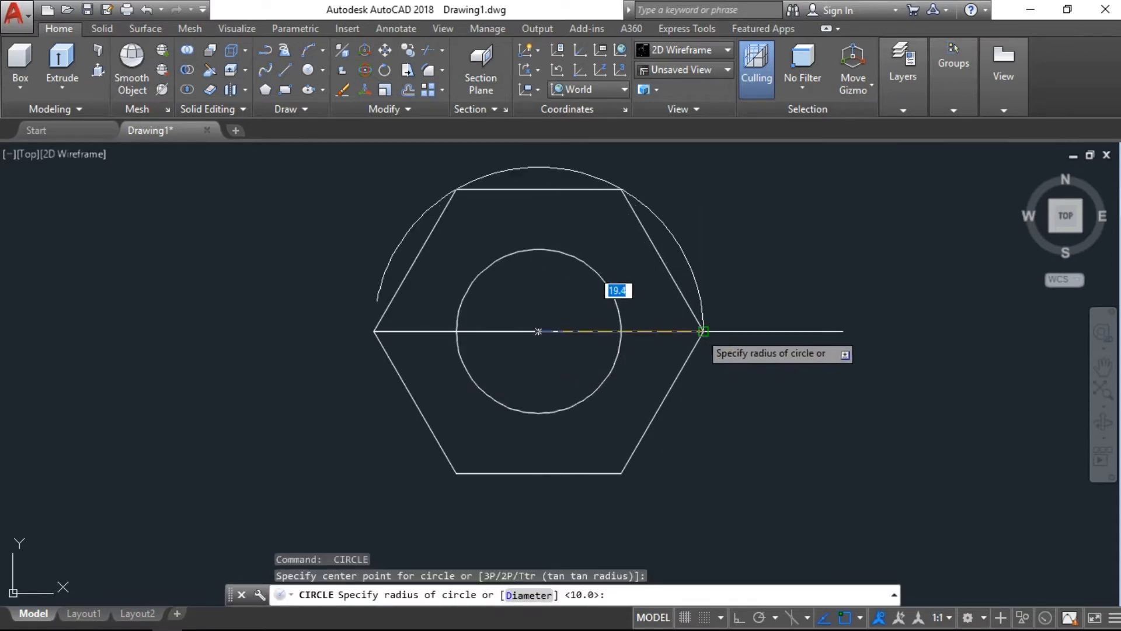
mouse_move(703, 333)
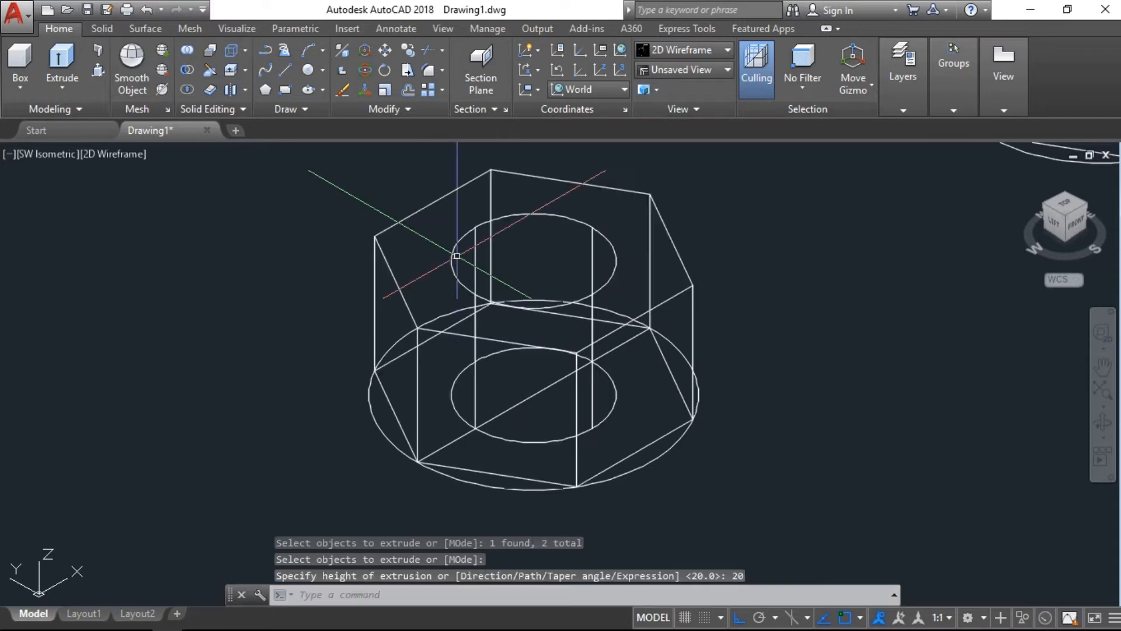
Step: Open the visual styles list for the 20-unit extruded solids
click(111, 154)
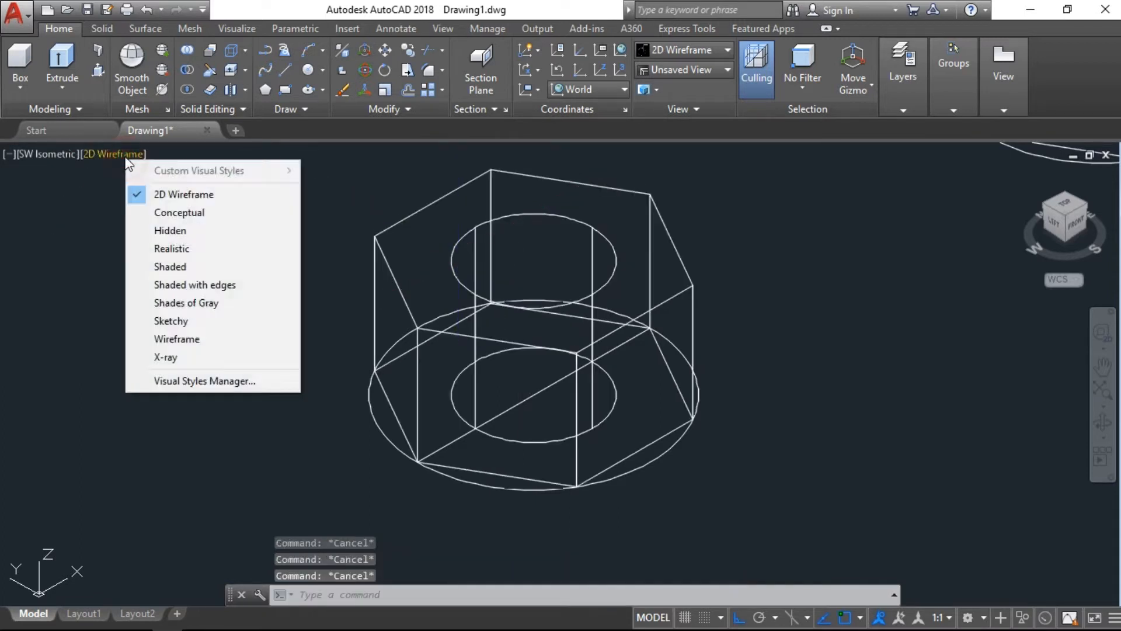
mouse_move(172, 248)
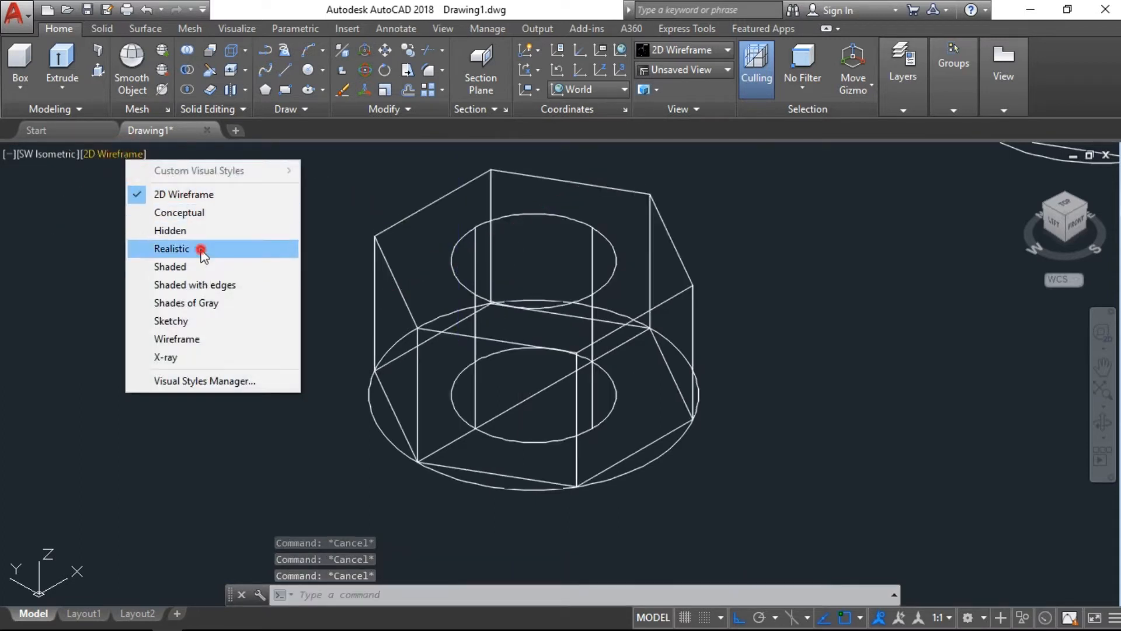
Step: Apply the Realistic visual style and subtract the central cylinder from the hexagonal prism
click(171, 248)
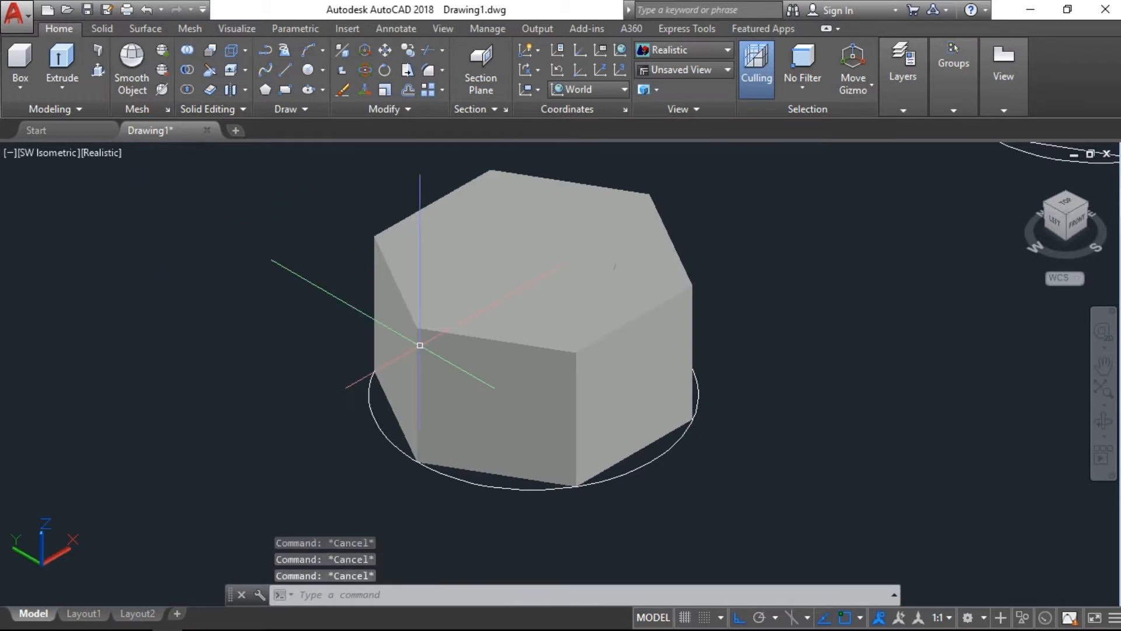
text(SU)
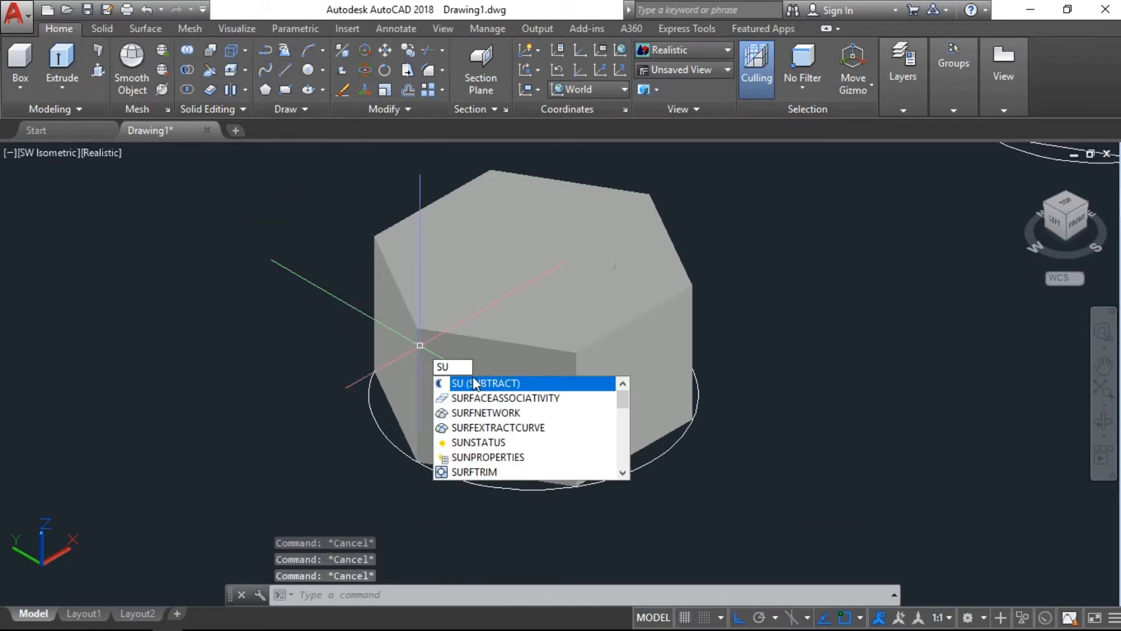
click(484, 383)
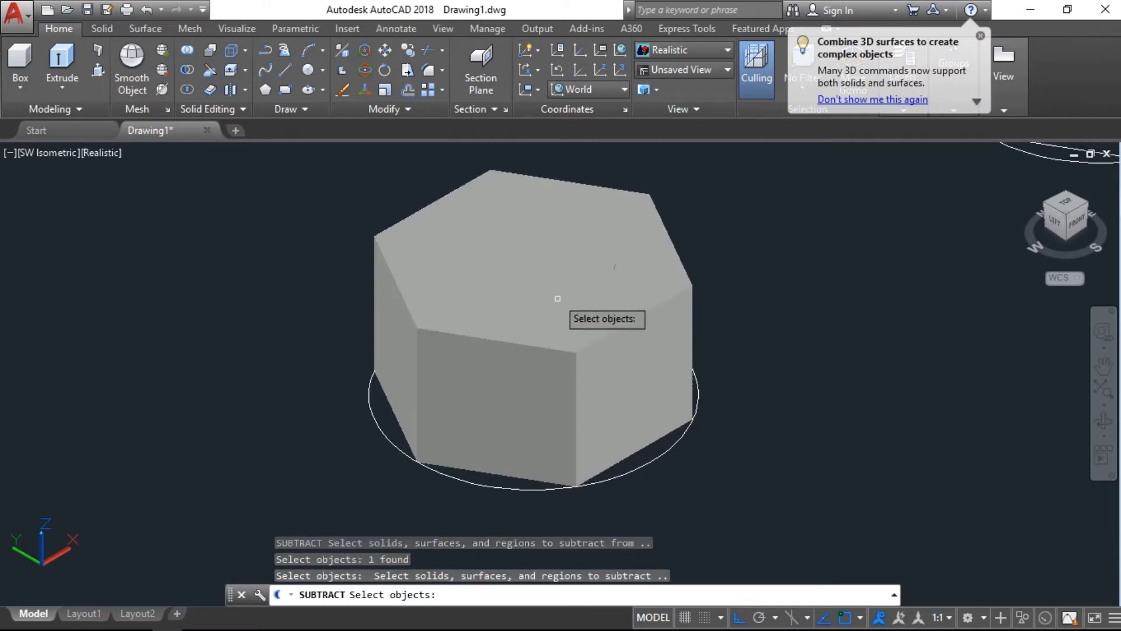
click(532, 254)
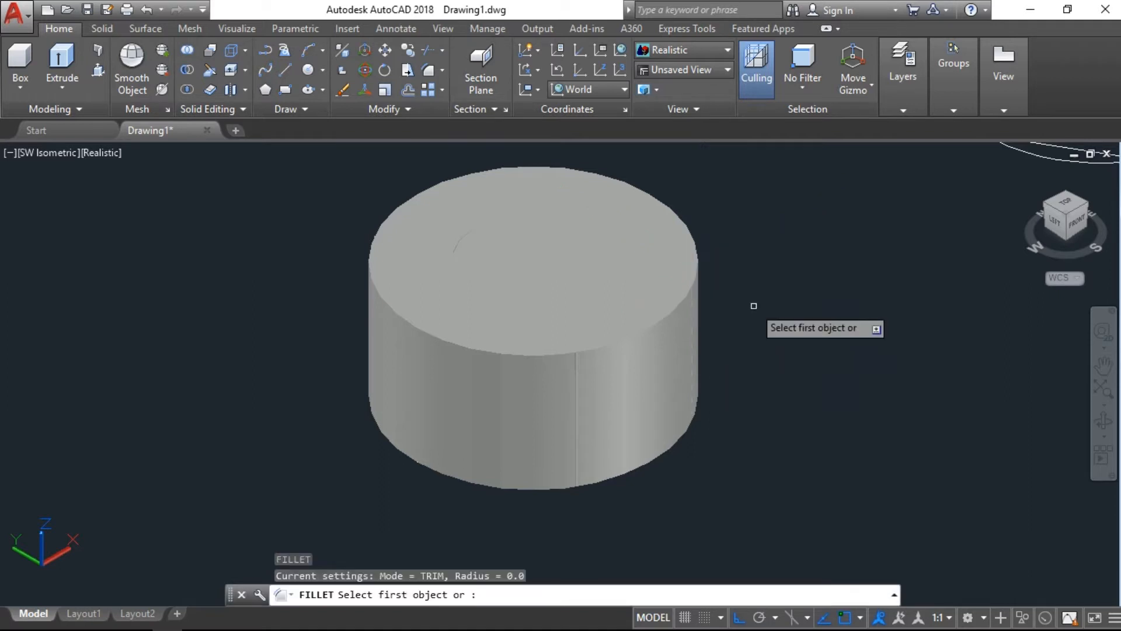
Step: Fillet the cylinder's top and bottom circular edges with radius 3
click(692, 285)
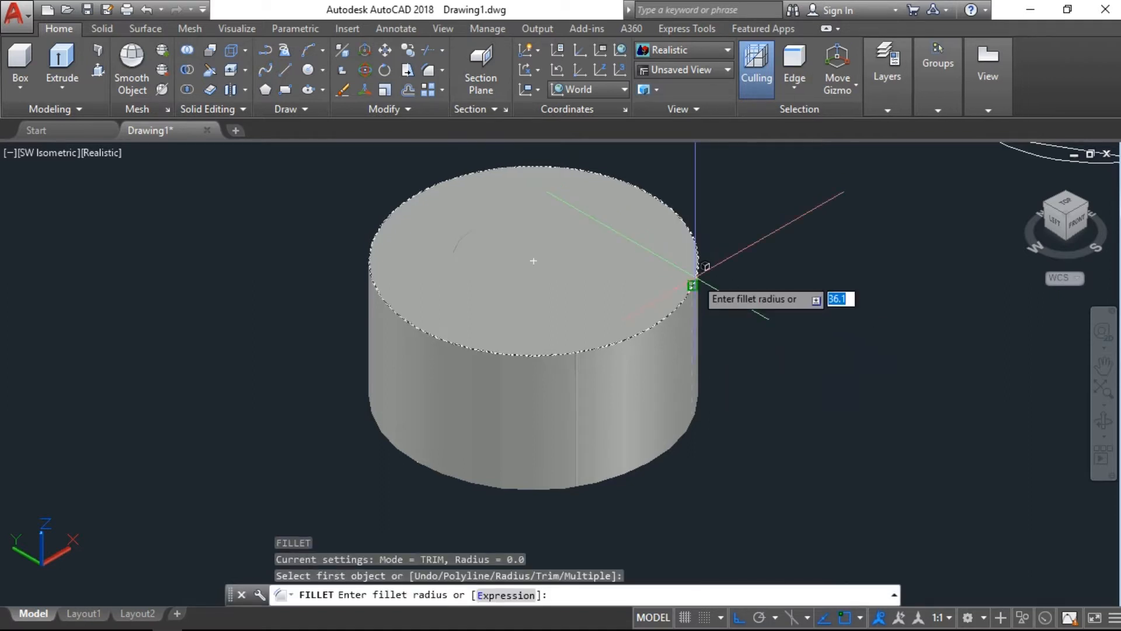
text(3)
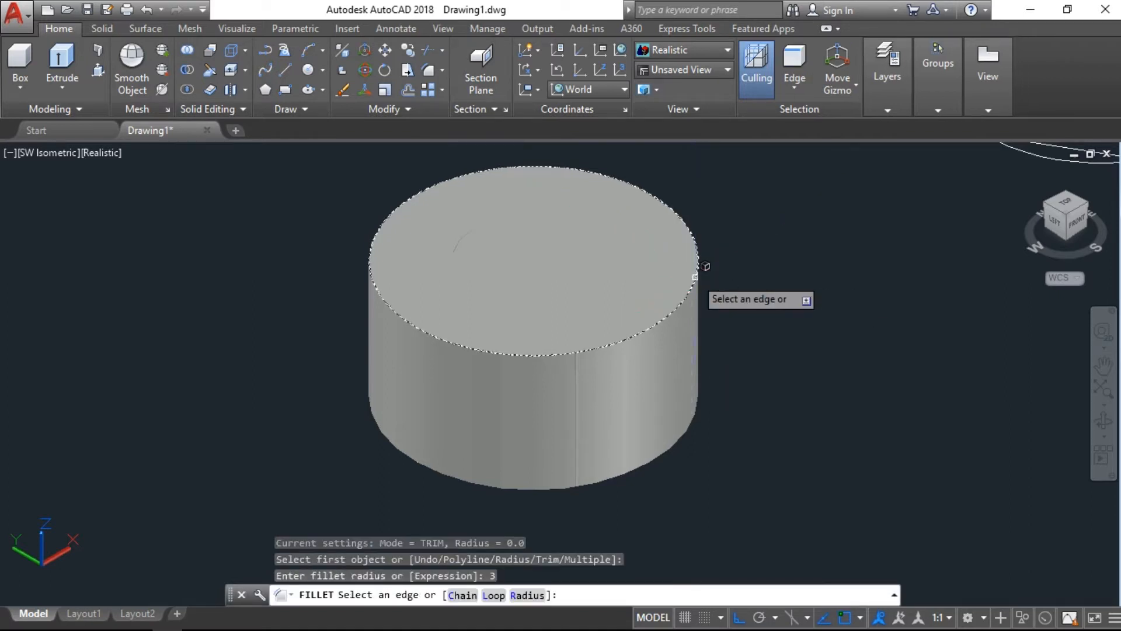
click(705, 266)
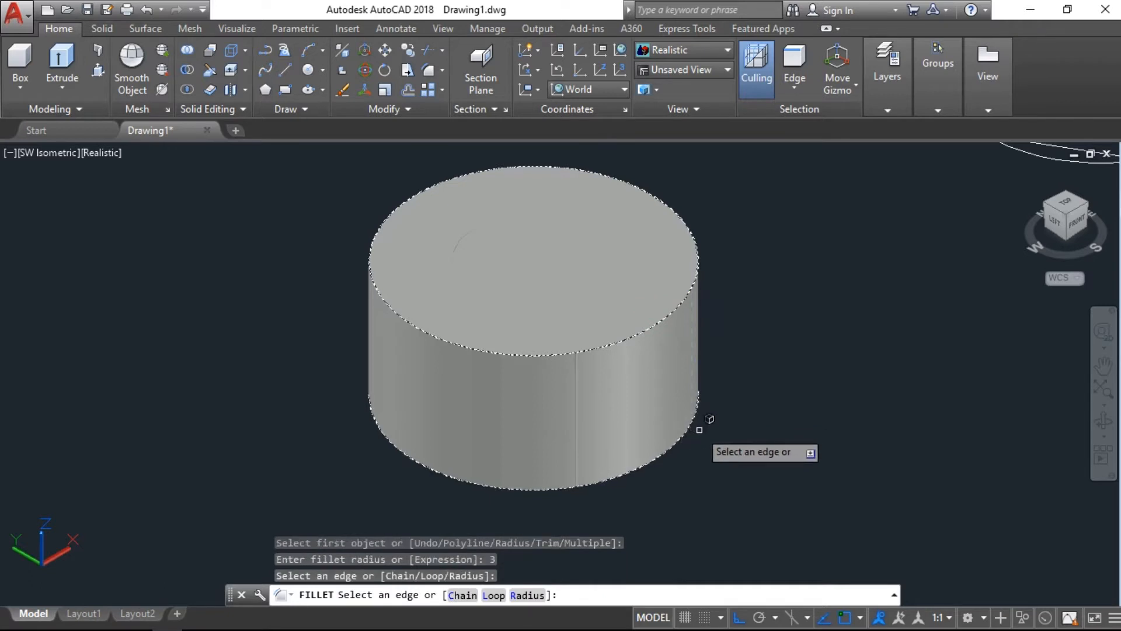
click(700, 316)
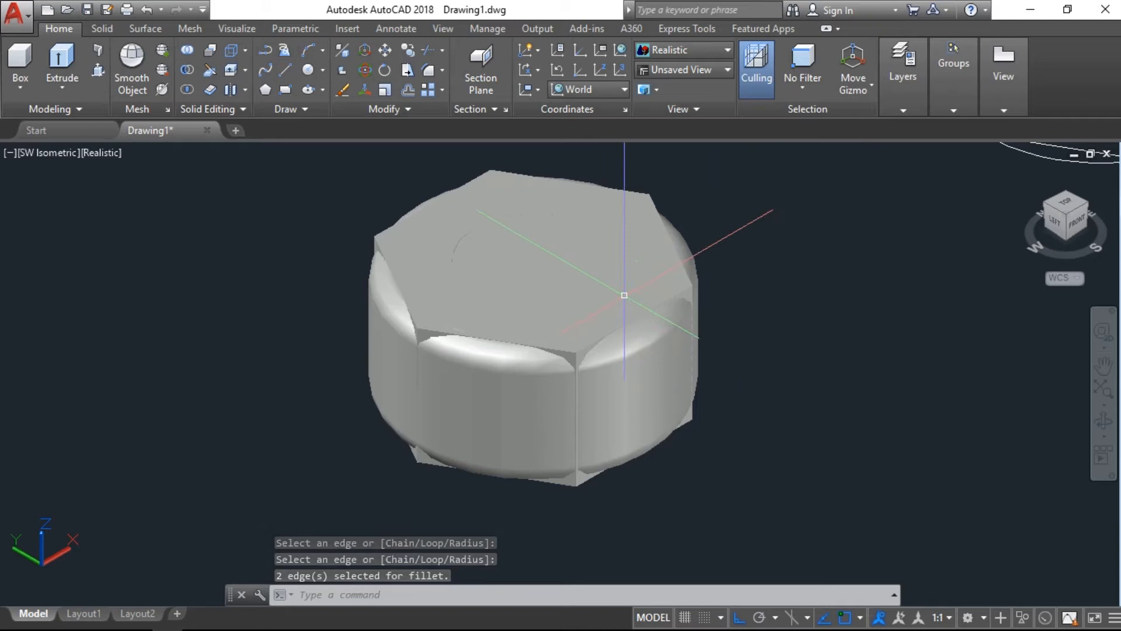
key(Escape)
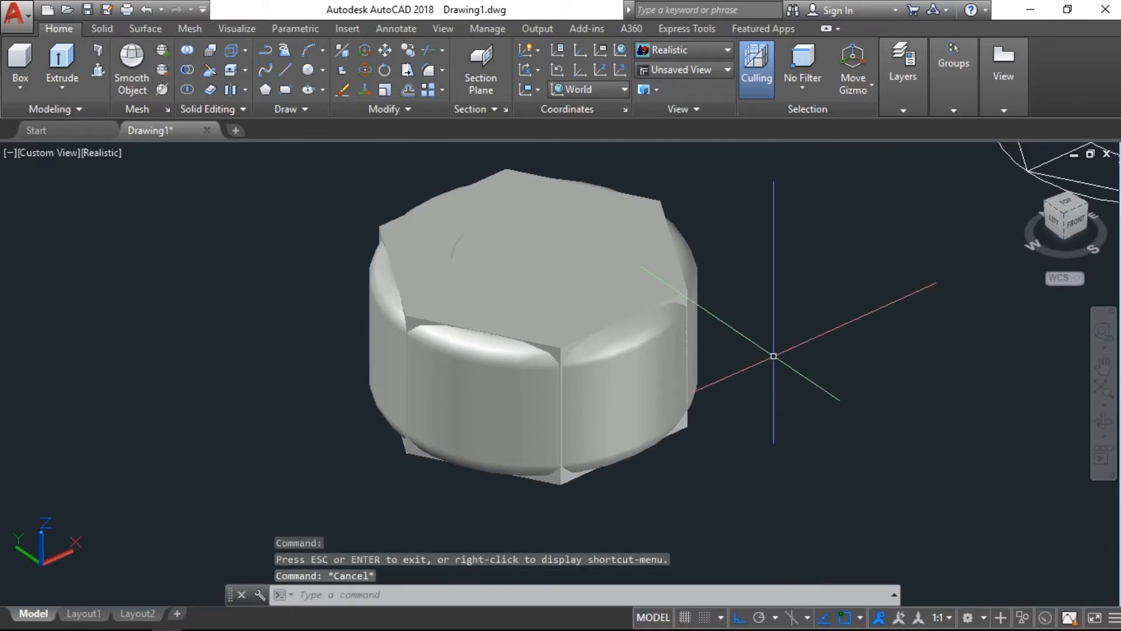
Step: Intersect the hexagonal prism with the rounded cylinder using IN, forming the hex nut
text(in)
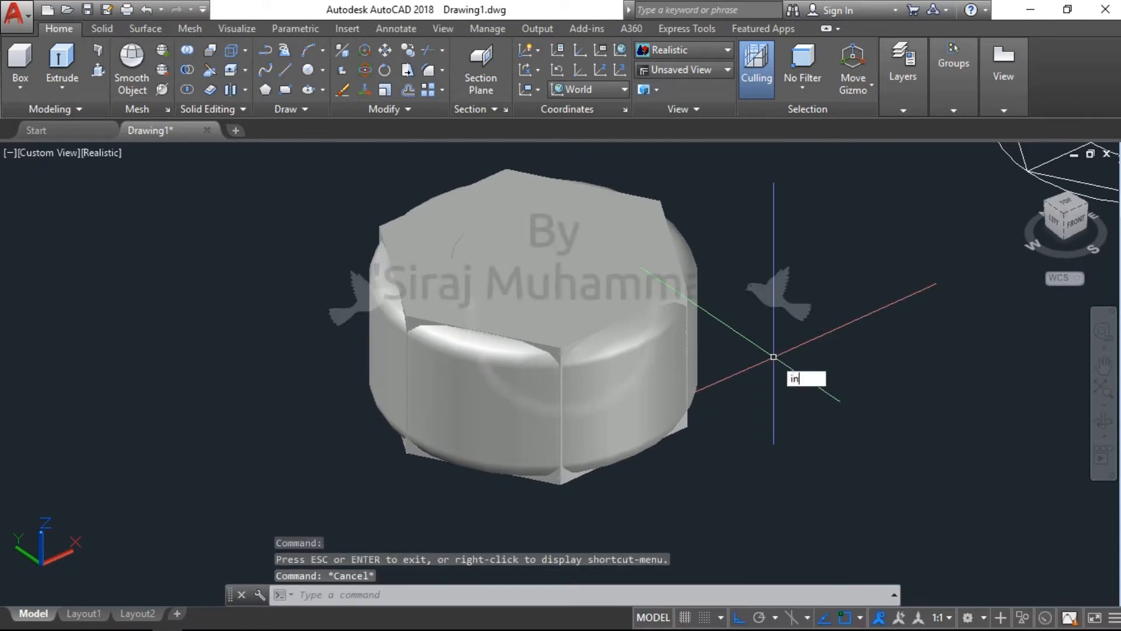
text(n)
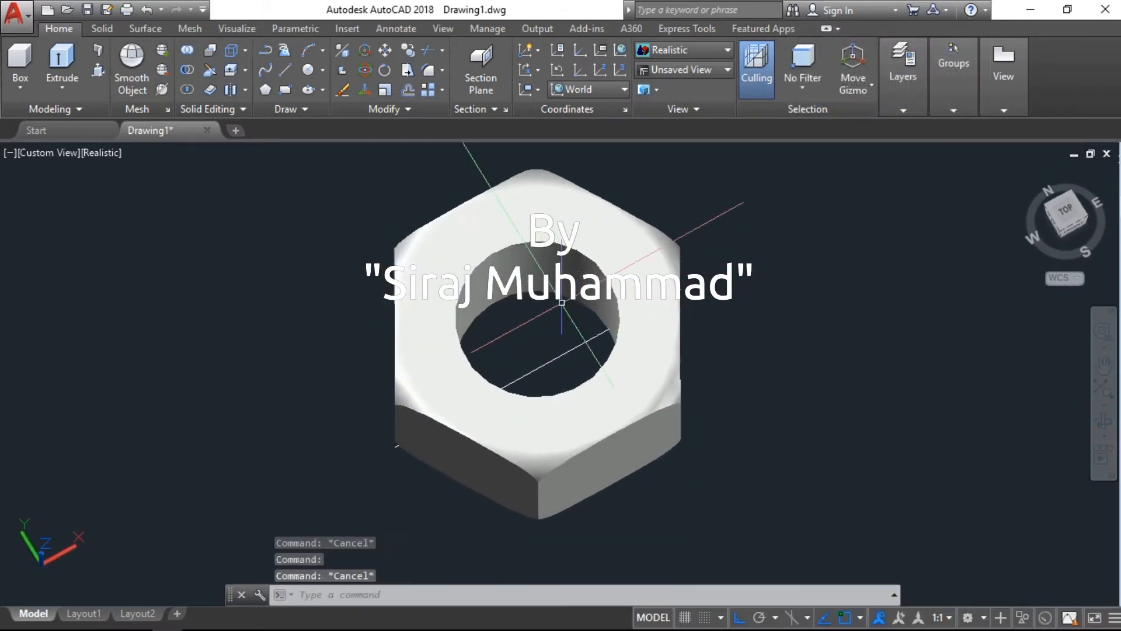
text(h)
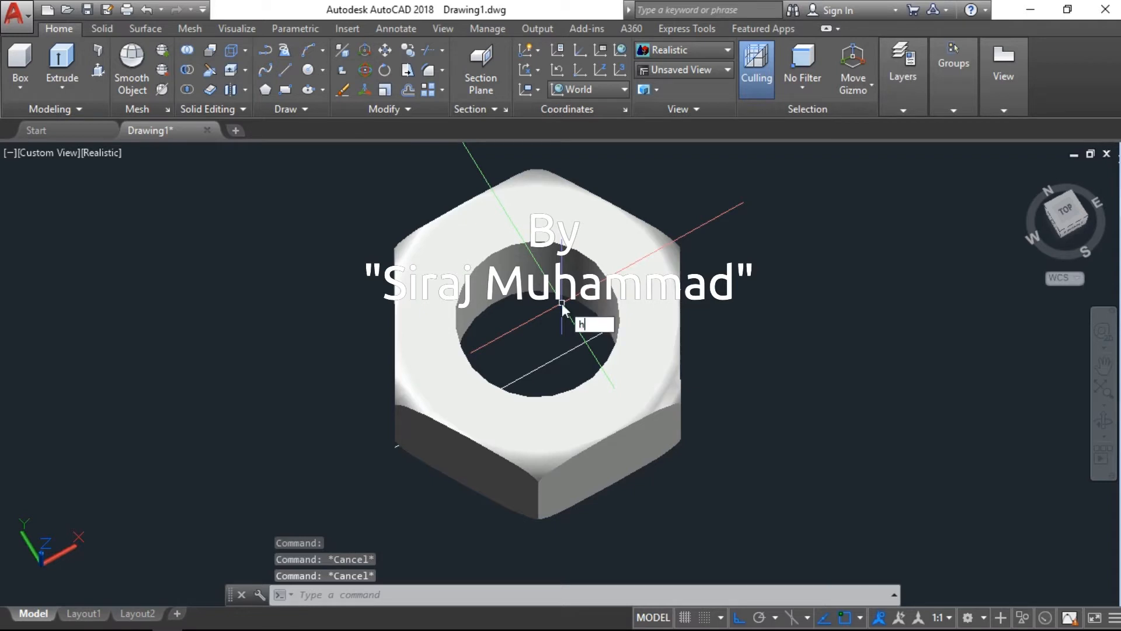
key(enter)
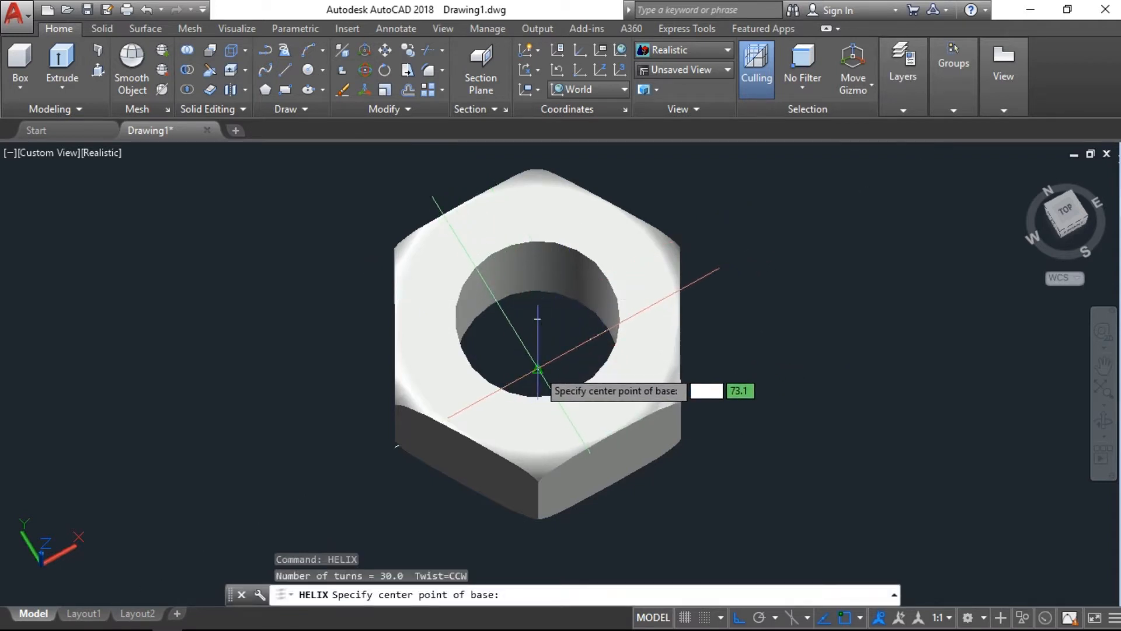
Step: Draw a helix at the bore centre with radius 10, 15 turns and height 20
click(536, 370)
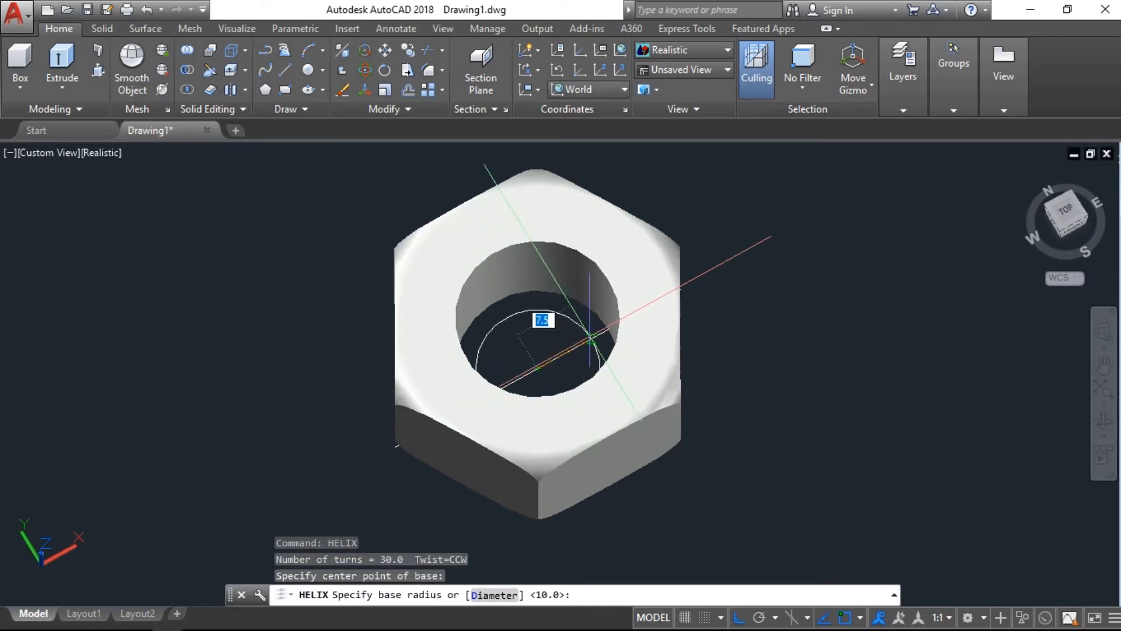
mouse_move(593, 346)
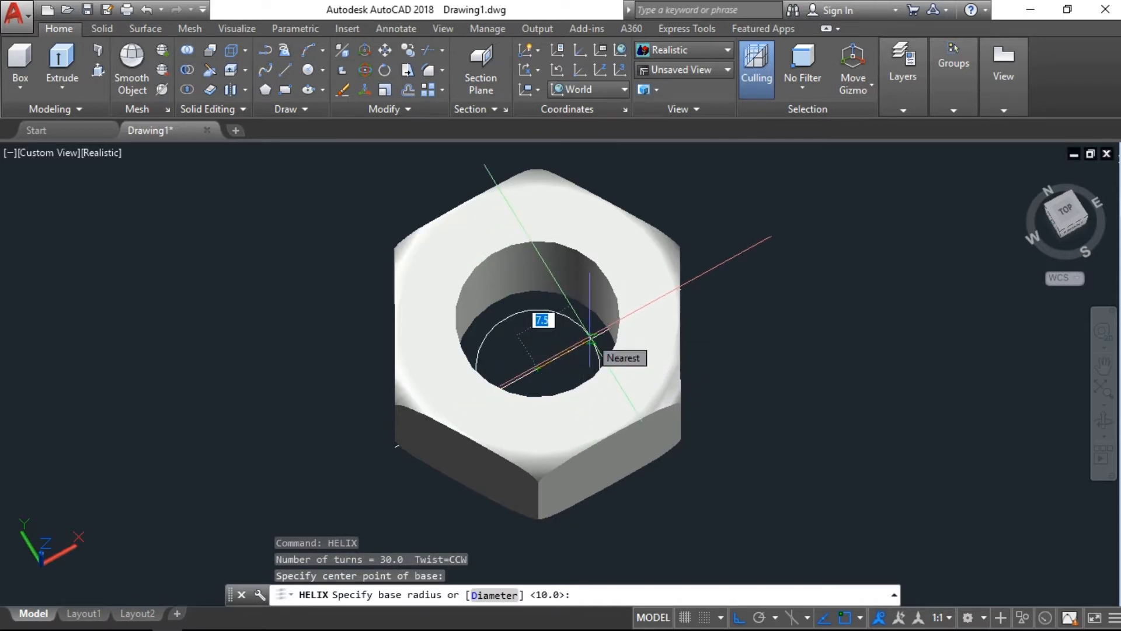
text(10)
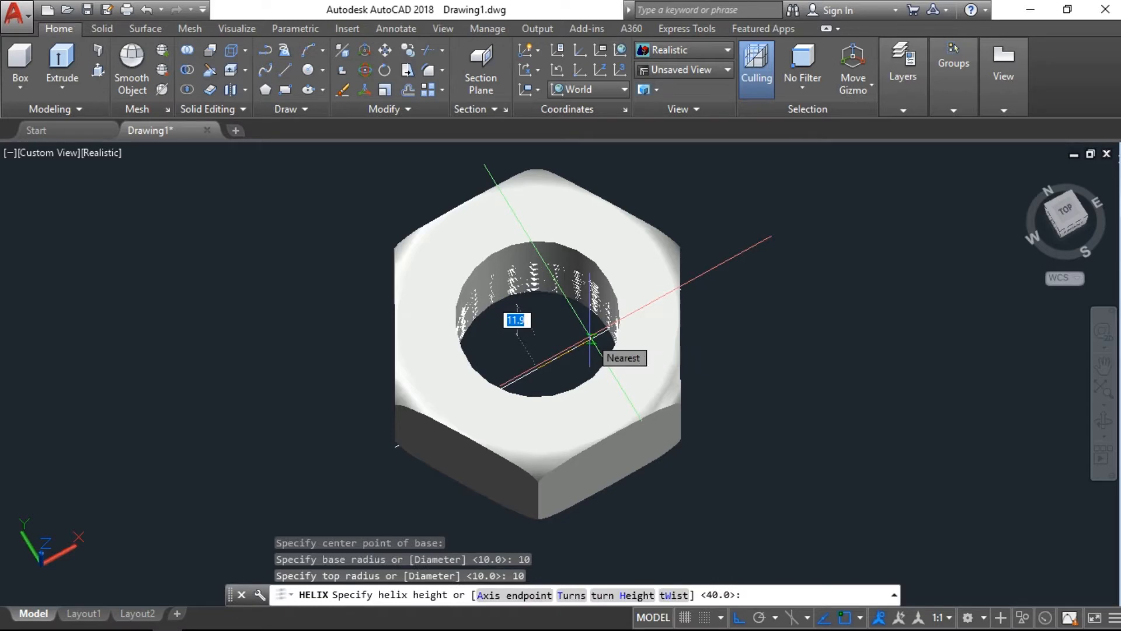
text(T)
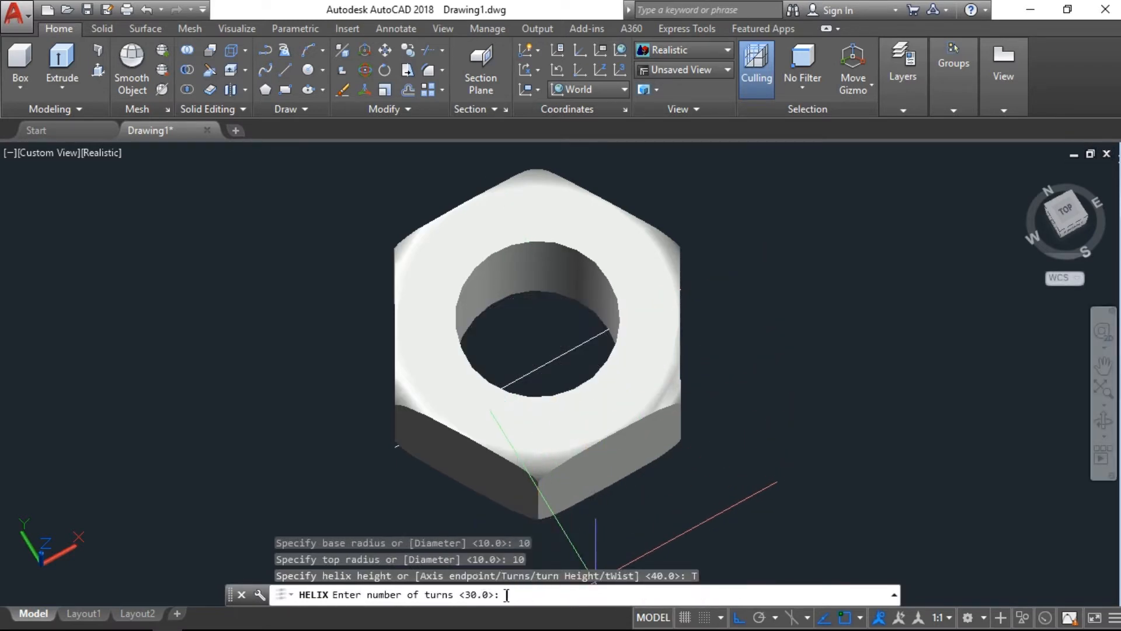
text(15)
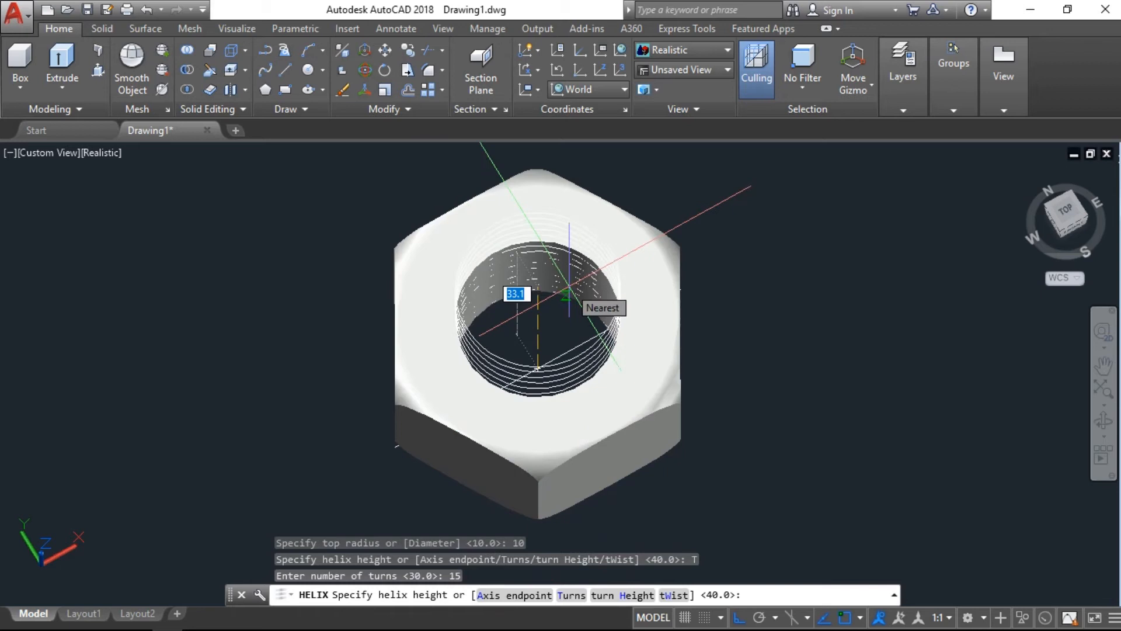
text(20)
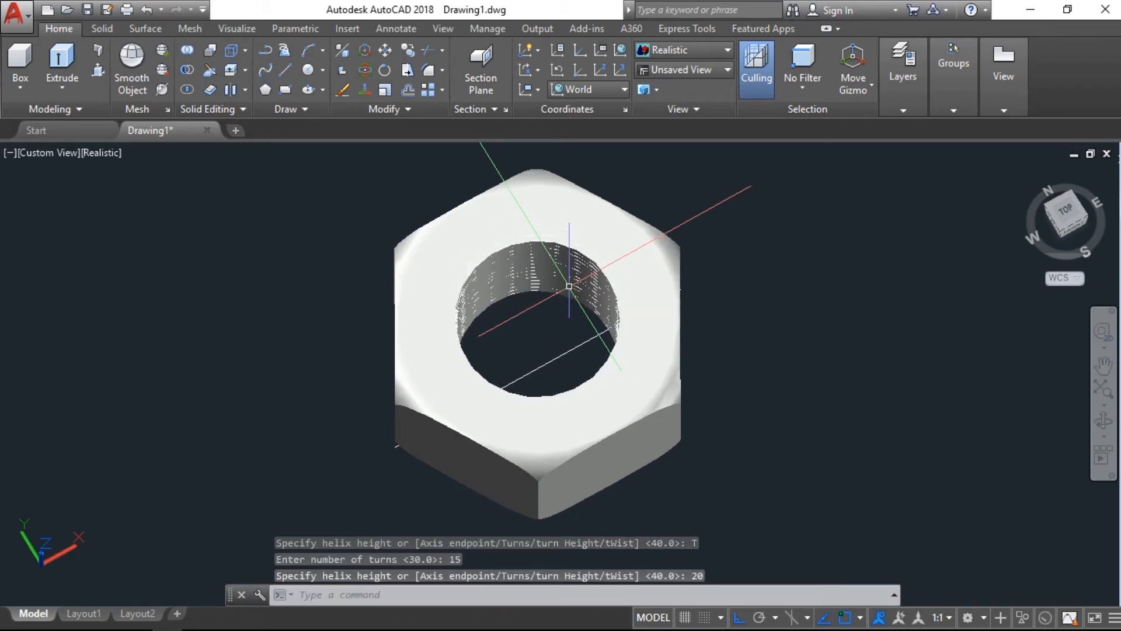
key(Escape)
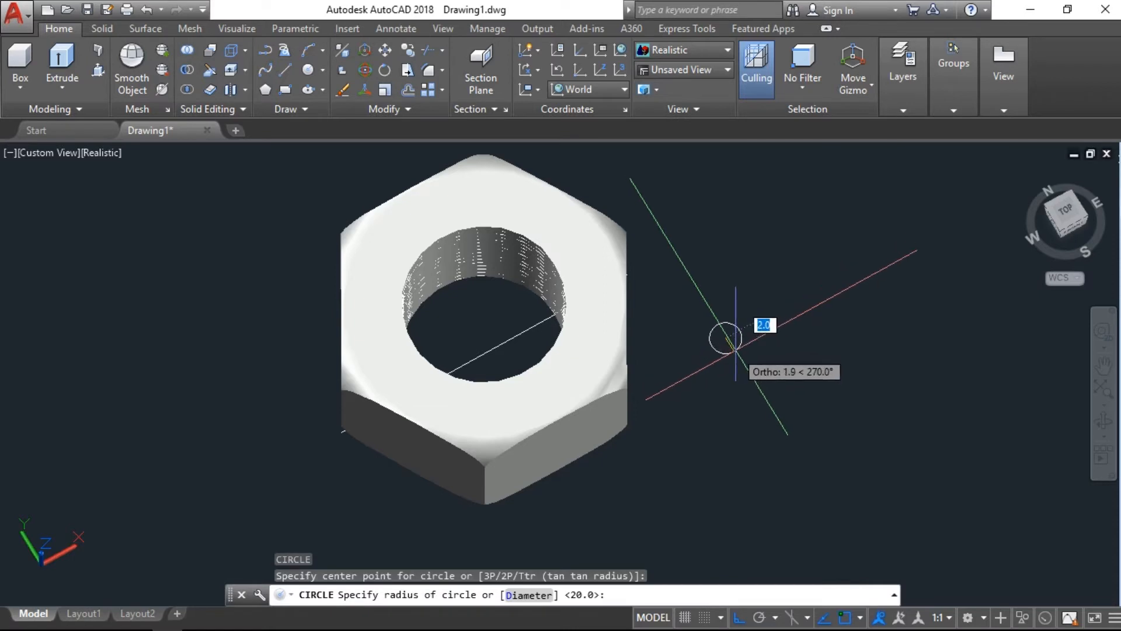
Step: Sweep a radius-0.5 circle along the helix to form the thread coil
text(.5)
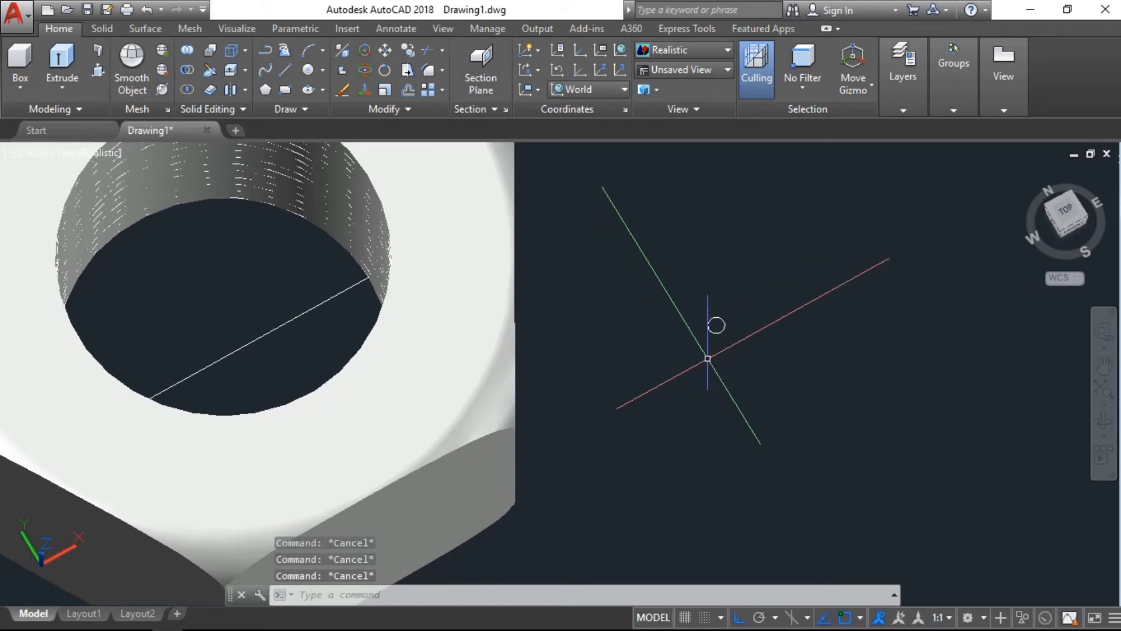
text(SWEEP)
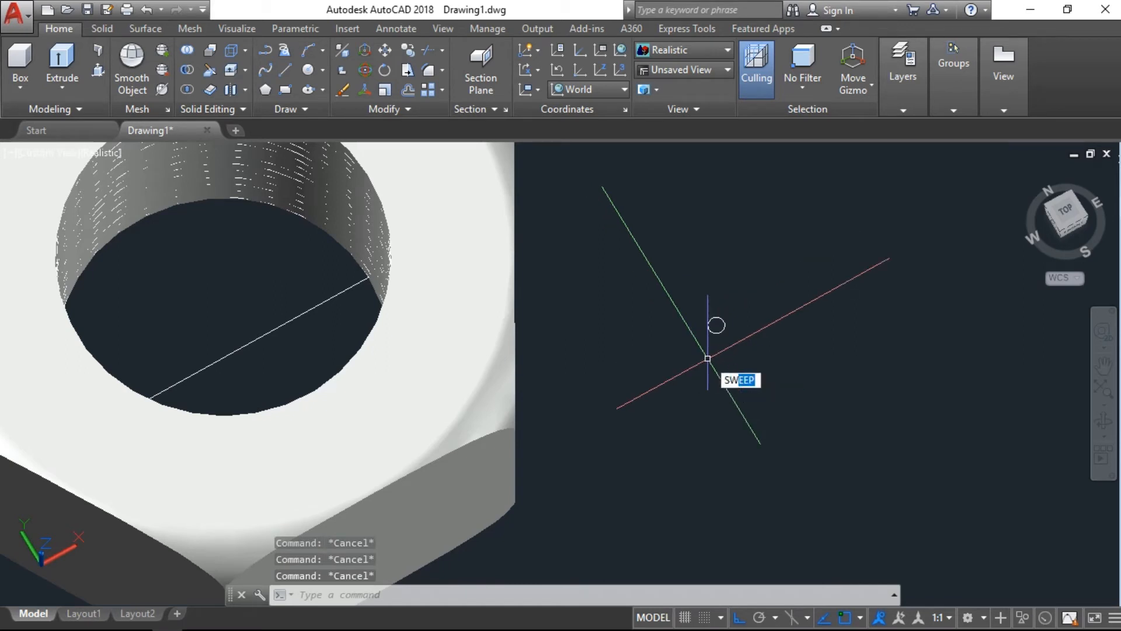
key(enter)
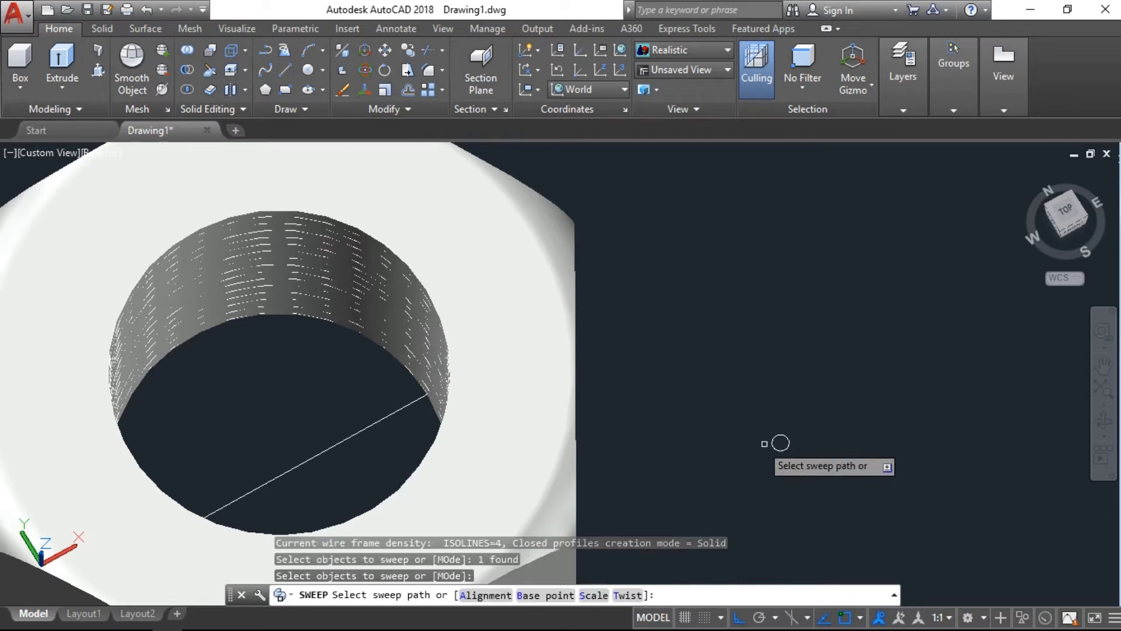
mouse_move(356, 323)
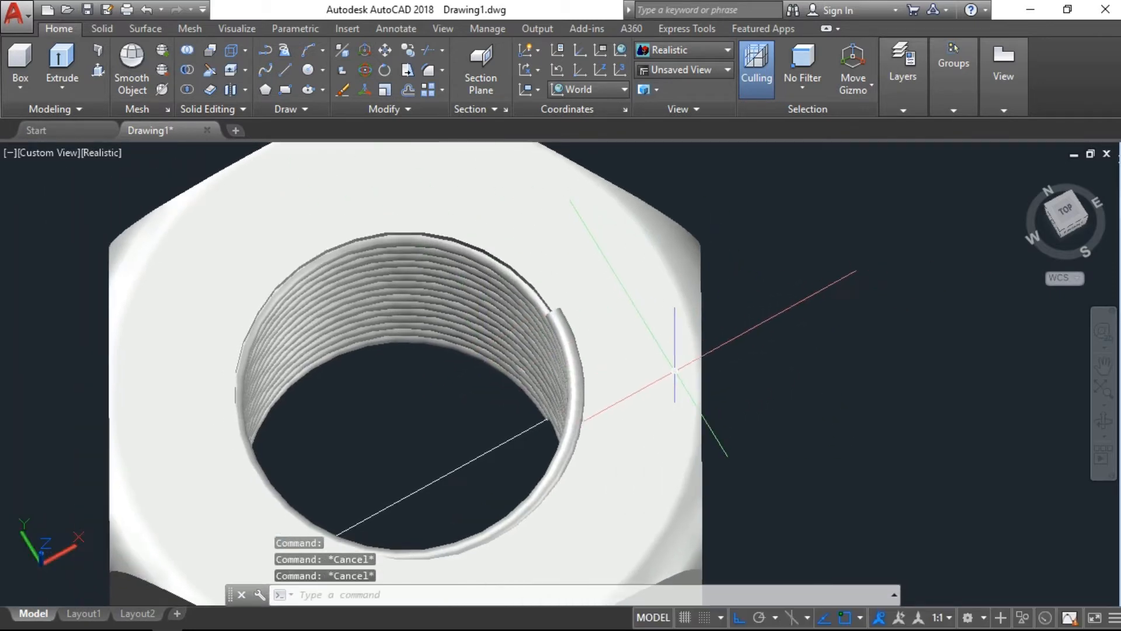
text(SU)
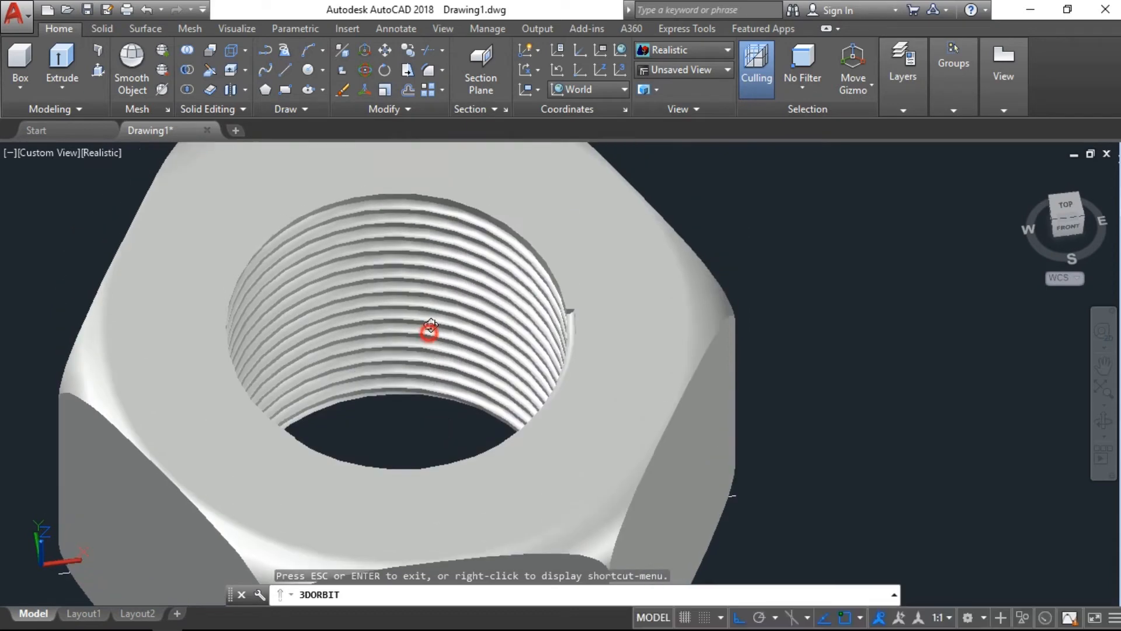
Step: Orbit the view to inspect the nut's threaded bore
drag(430, 329, 446, 340)
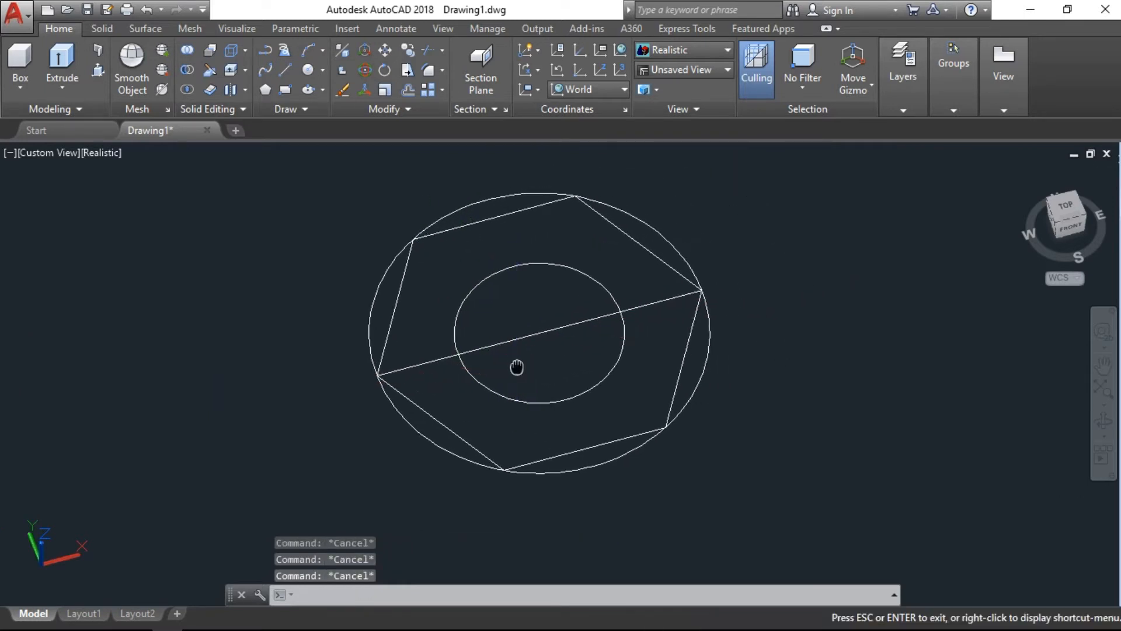
Step: Extrude the small circle into a 70-unit bolt shank and select the head profile
text(EXT)
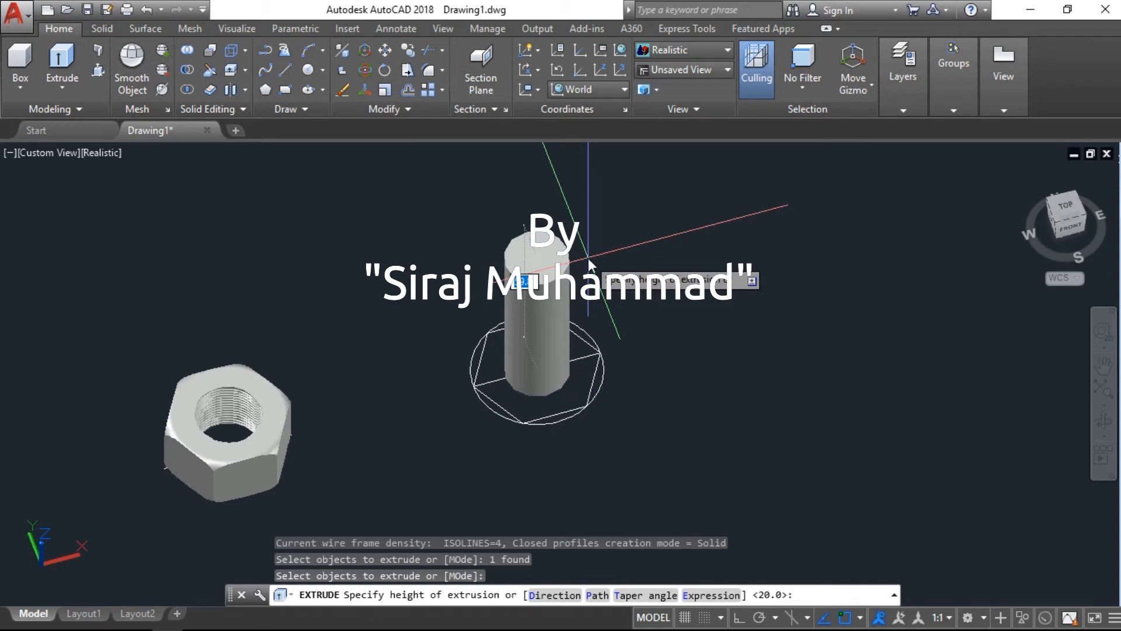
text(70)
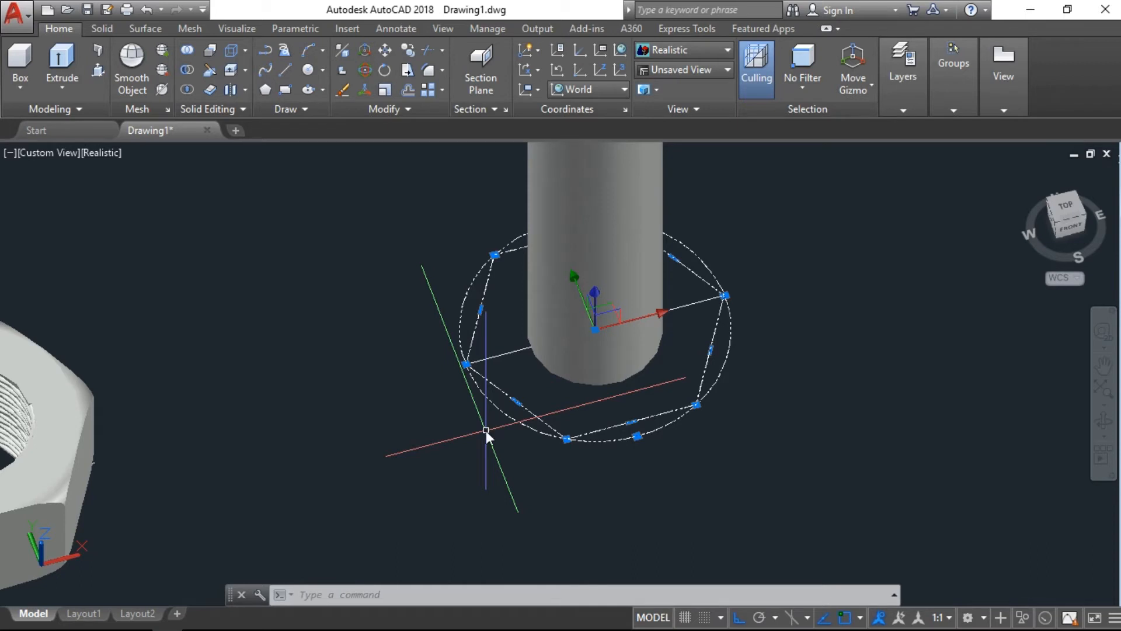
click(61, 64)
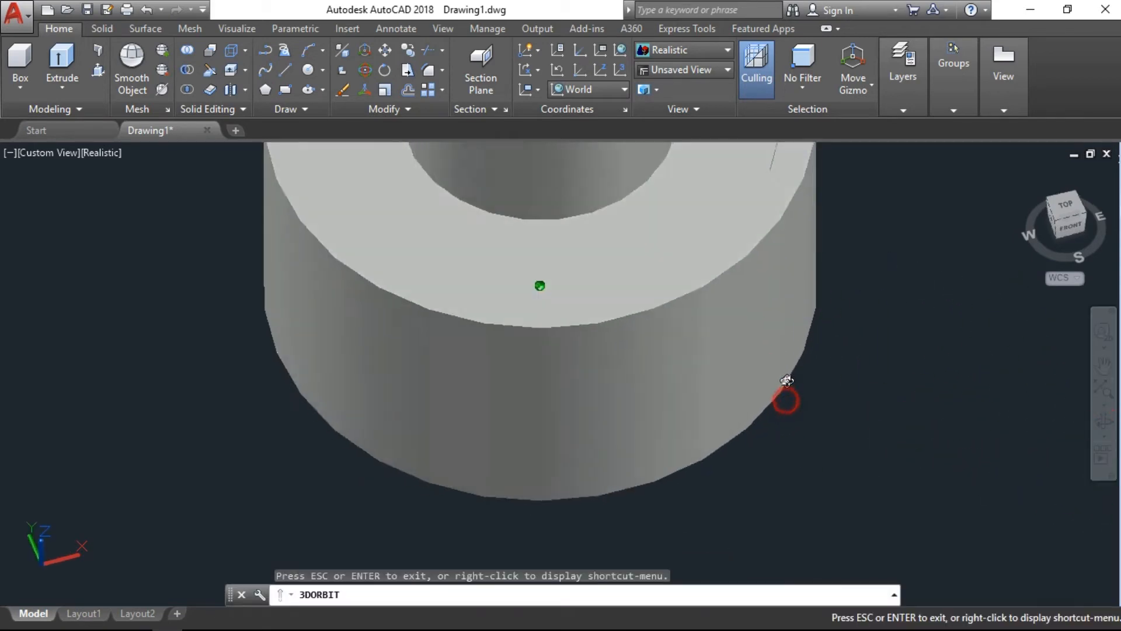
Step: Fillet the head cylinder's top edge at 1.5 and its bottom edge at 3
drag(786, 397, 577, 442)
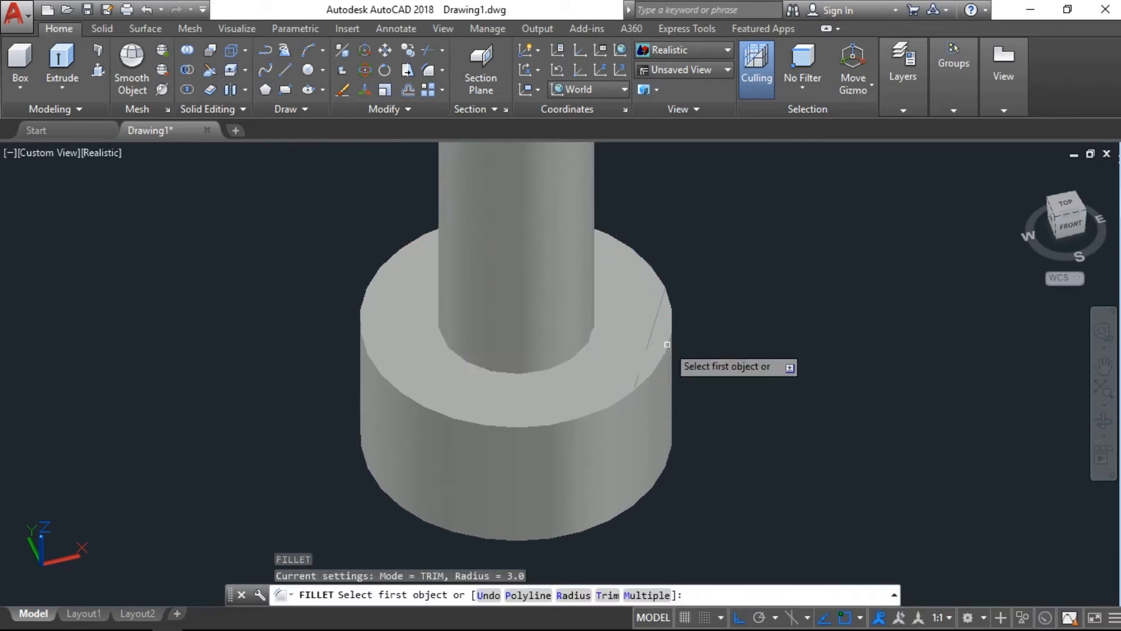
click(666, 344)
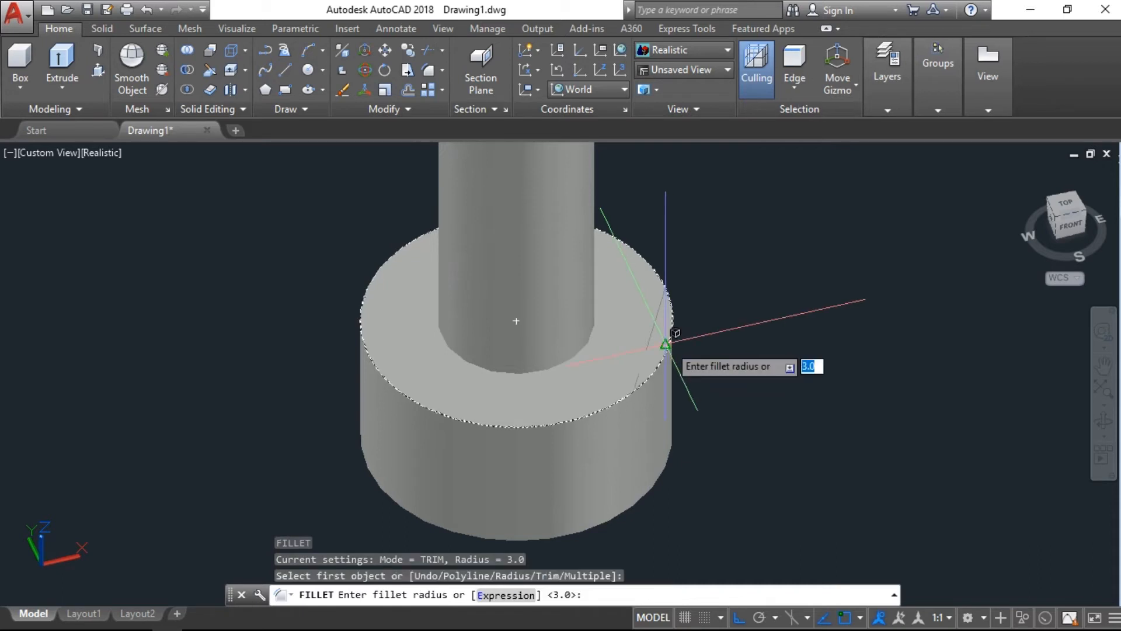
text(1.5)
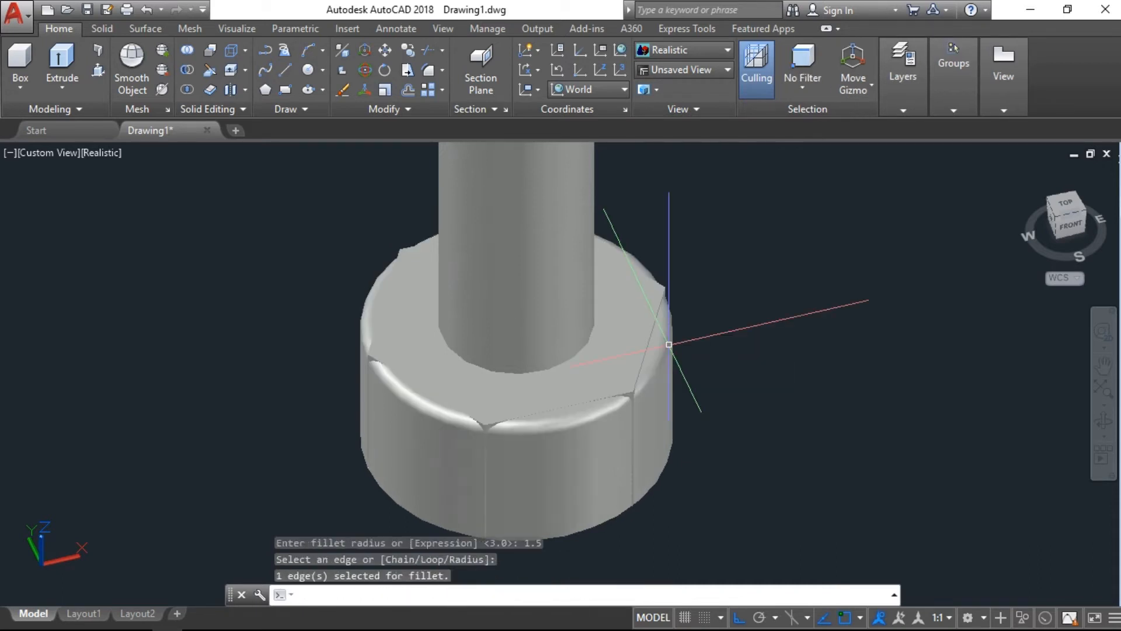
key(enter)
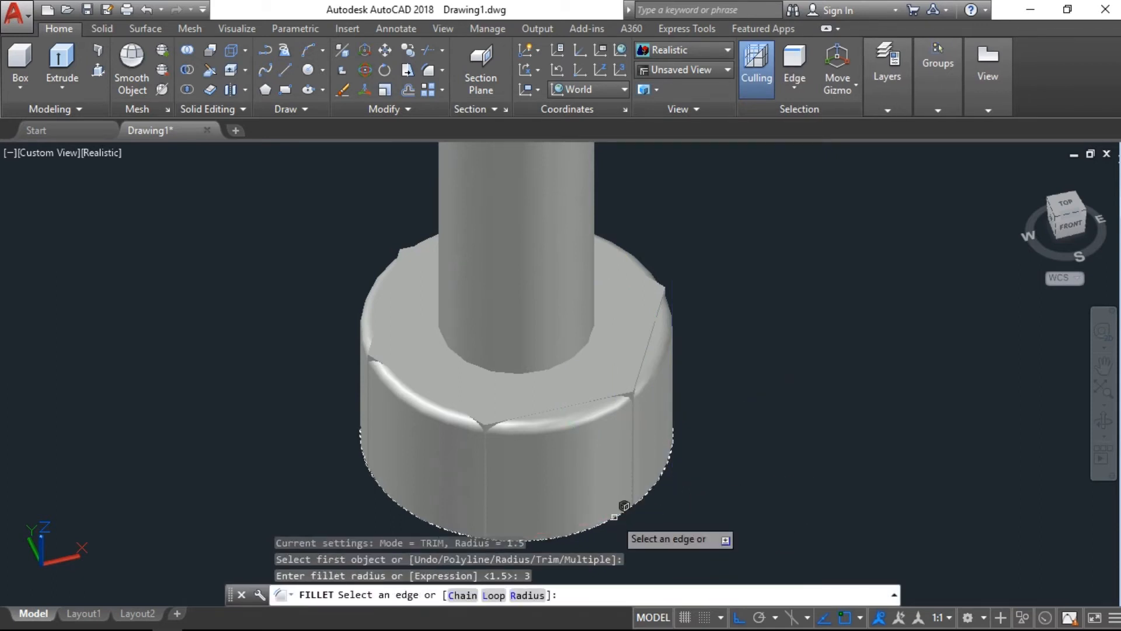
click(613, 517)
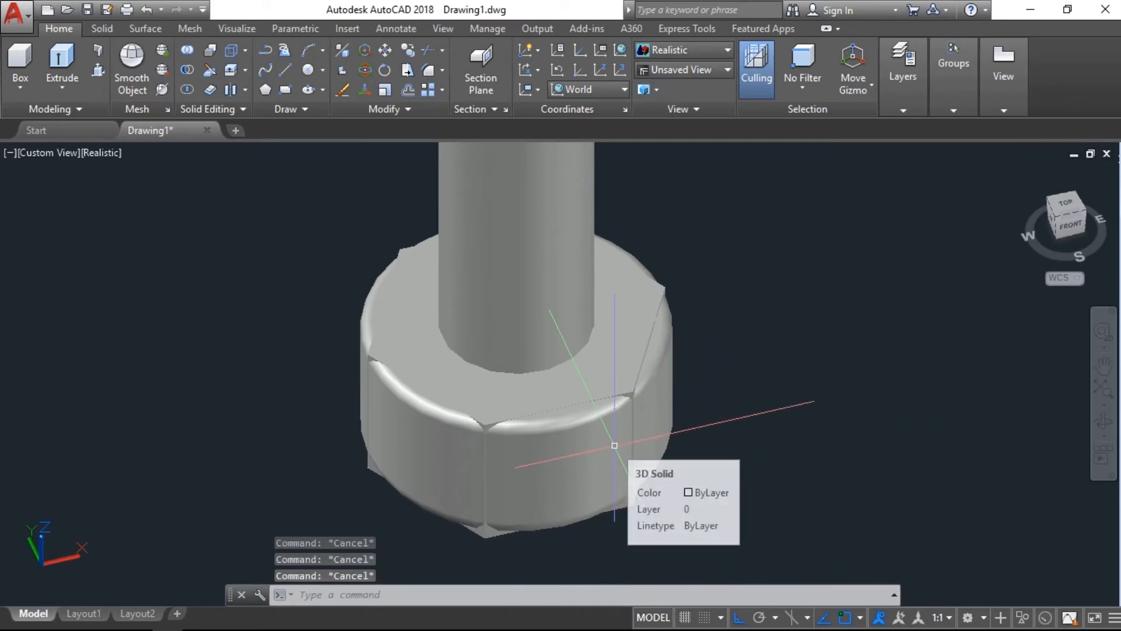
Step: Intersect the head cylinder with the hexagonal prism using IN
text(I)
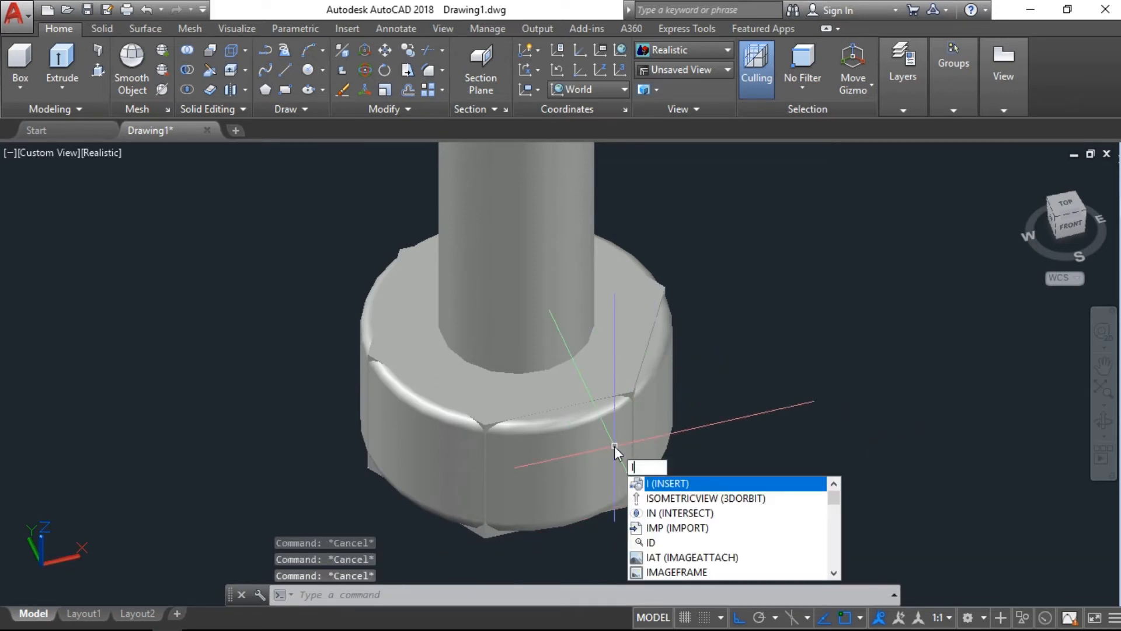
text(N)
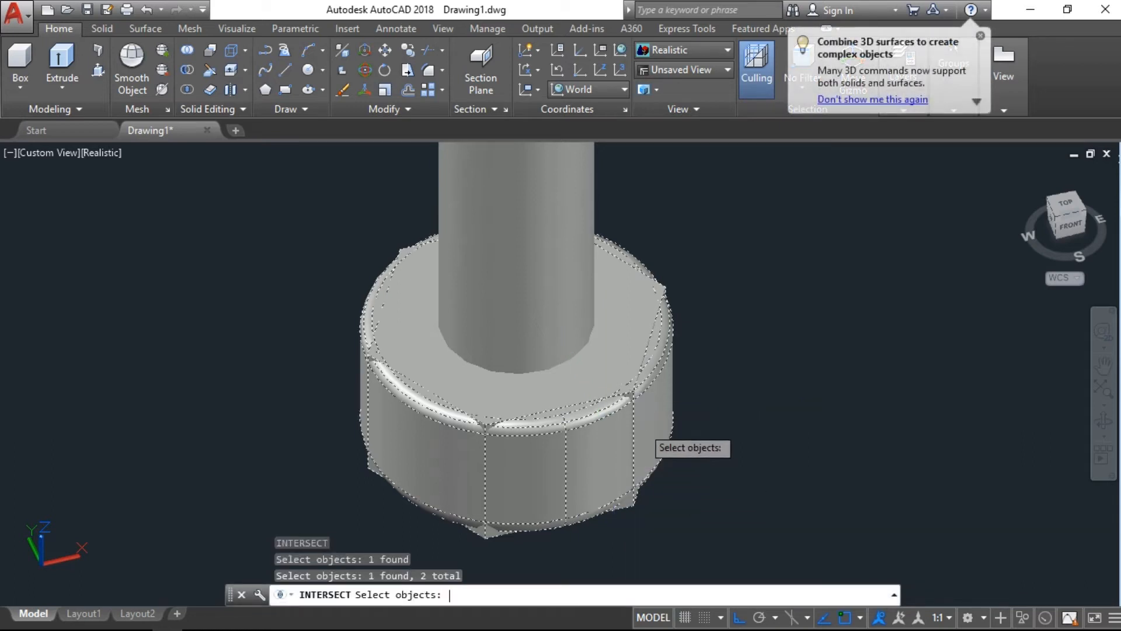
key(enter)
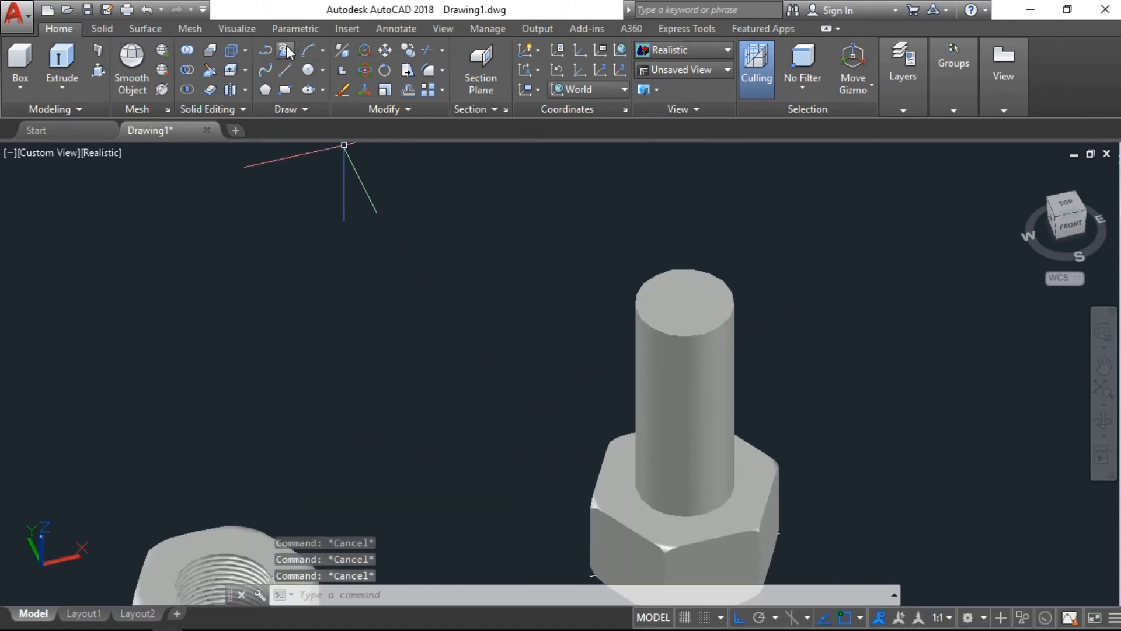
mouse_move(285, 51)
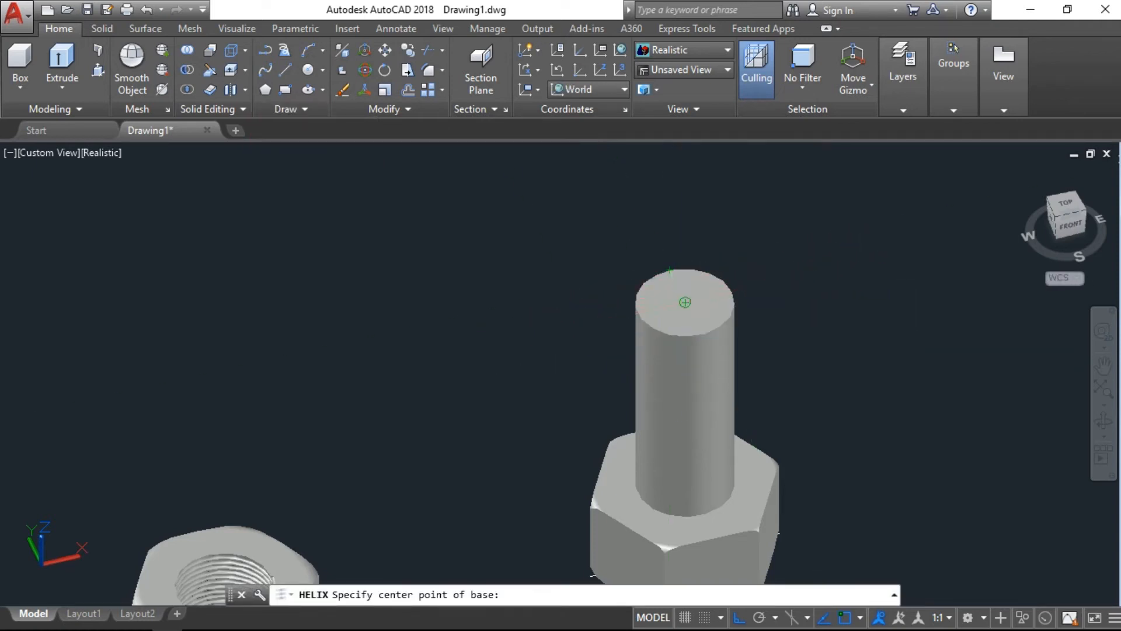
Step: Draw a helix at the shank top with radius 10, 30 turns and height 40
click(684, 302)
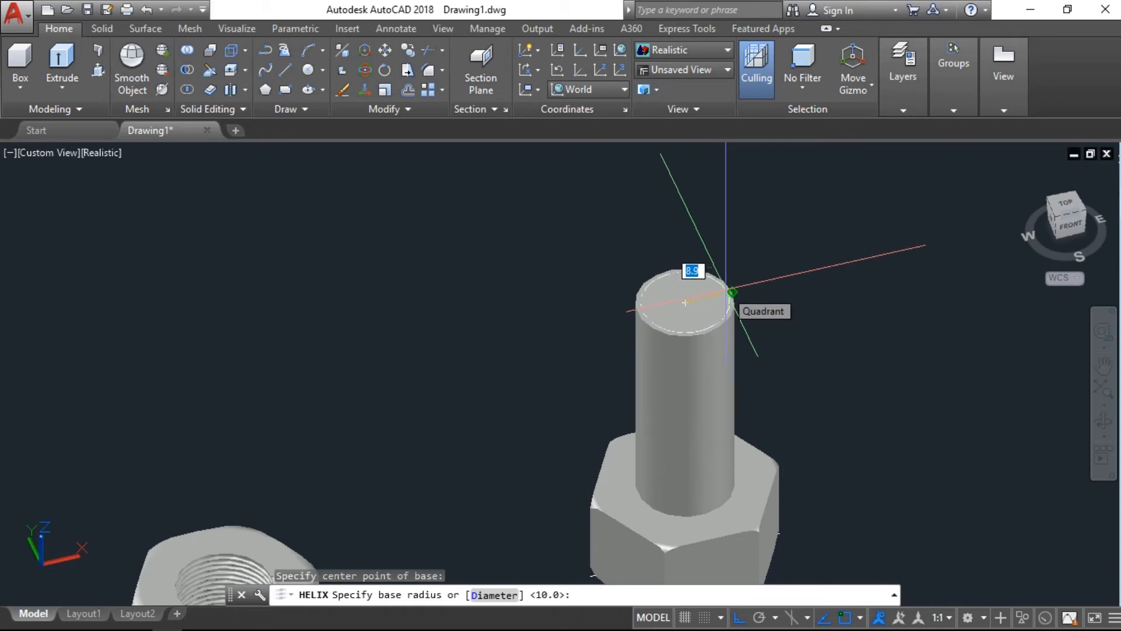
mouse_move(729, 299)
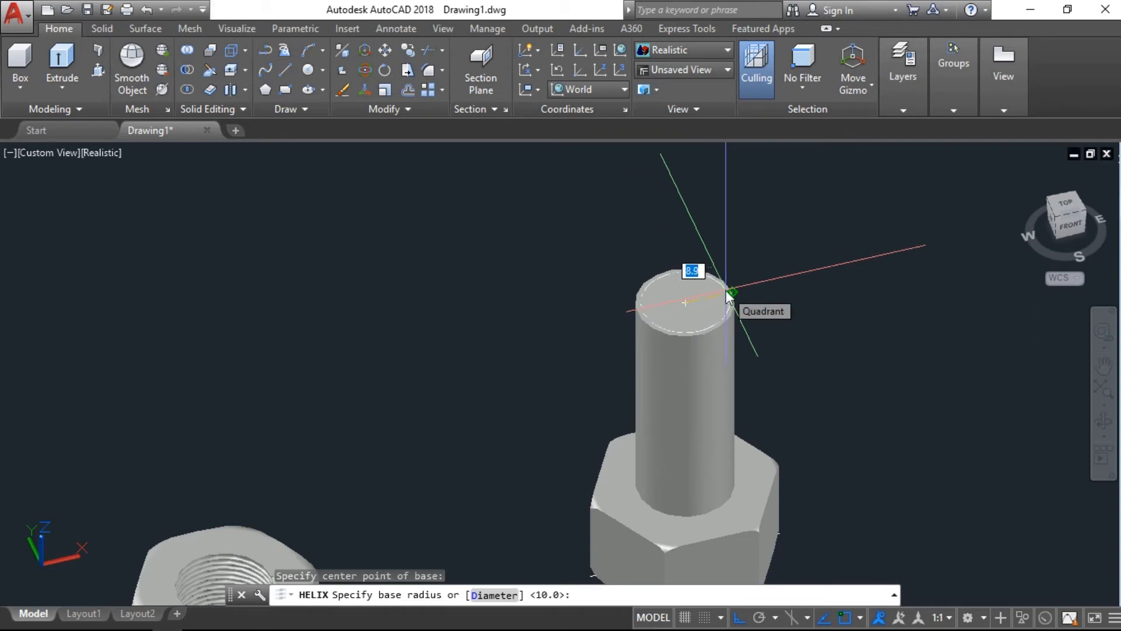
text(10)
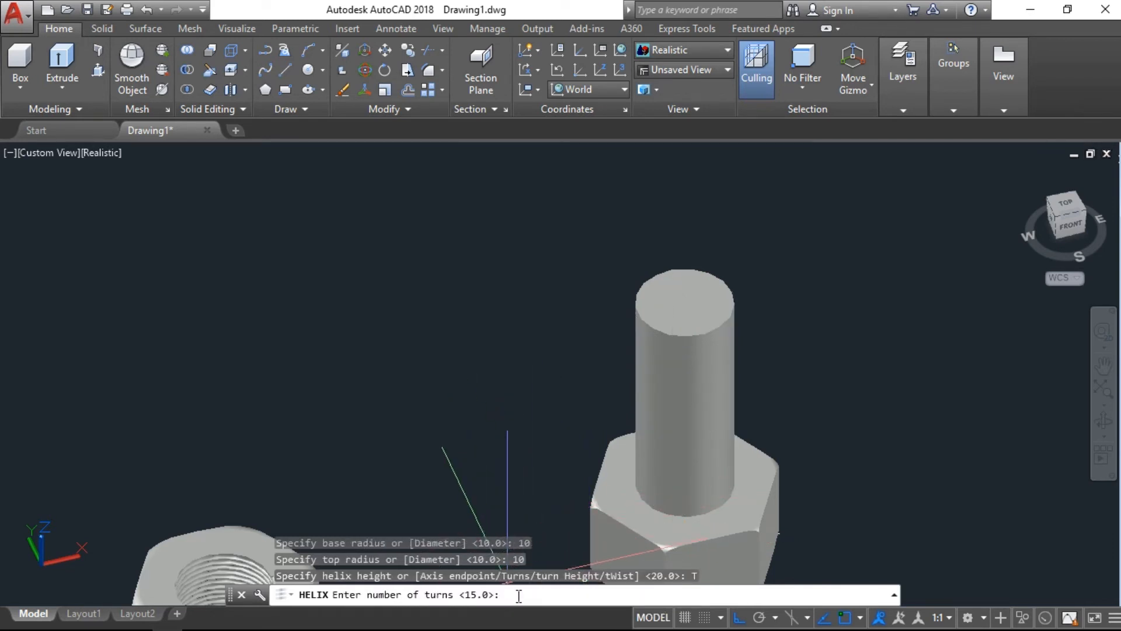
text(30)
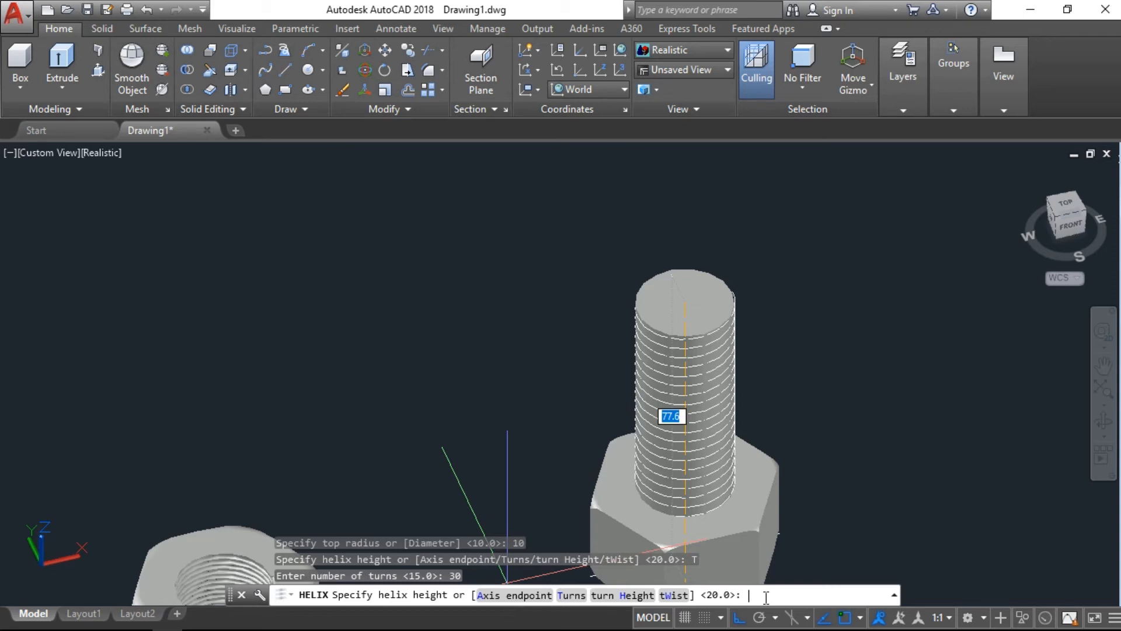
text(40)
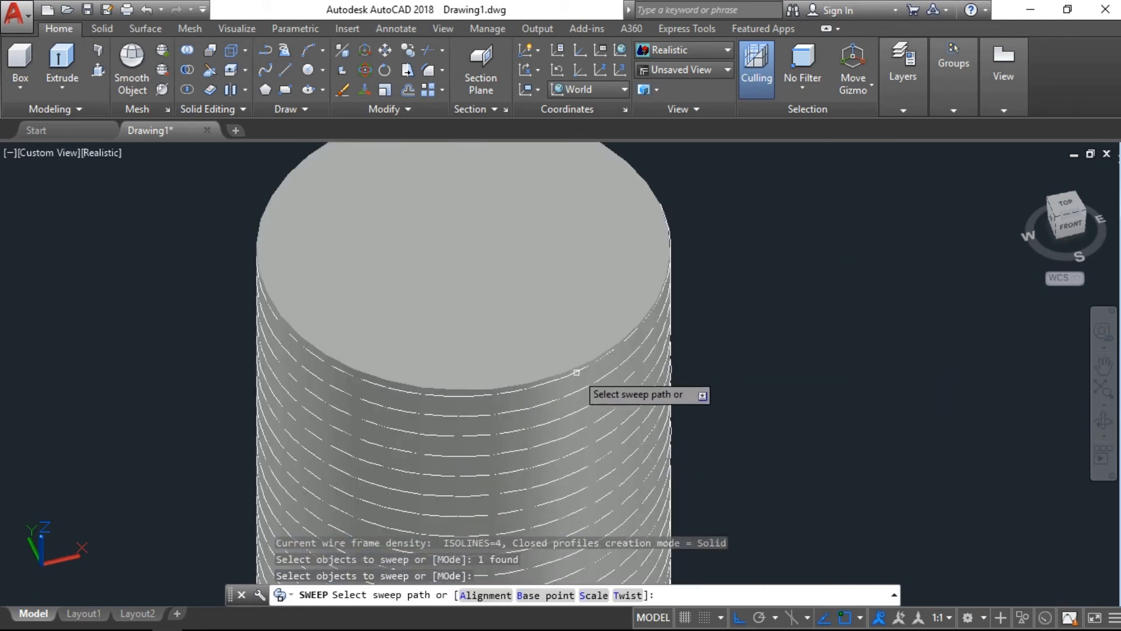
mouse_move(636, 398)
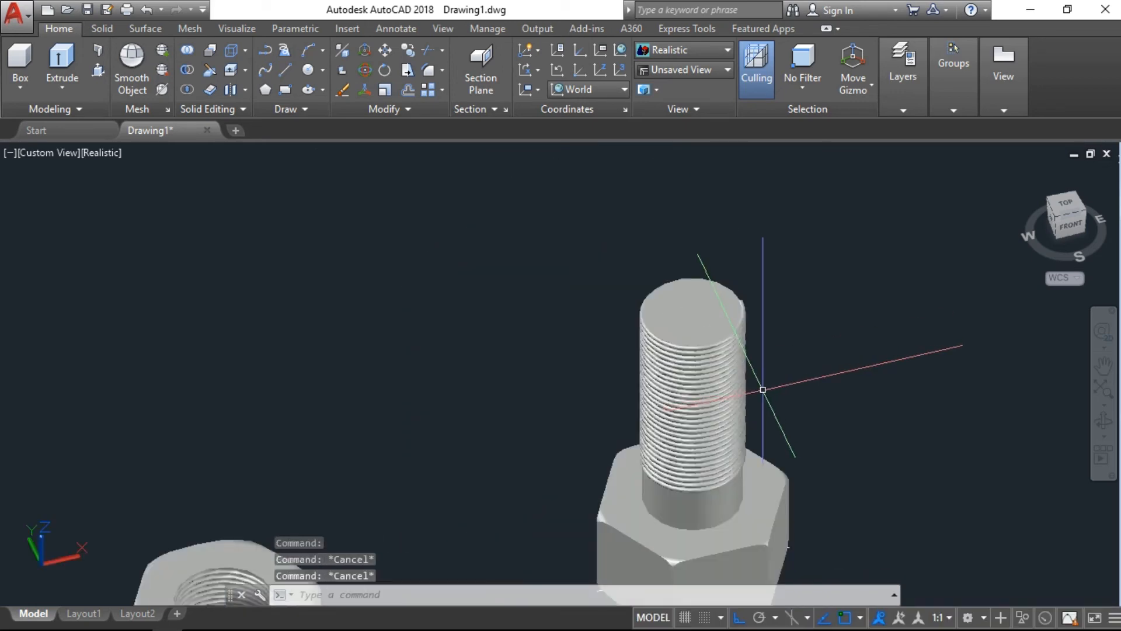
Step: Subtract the swept thread coil from the shank with SU to cut the grooves
text(SU)
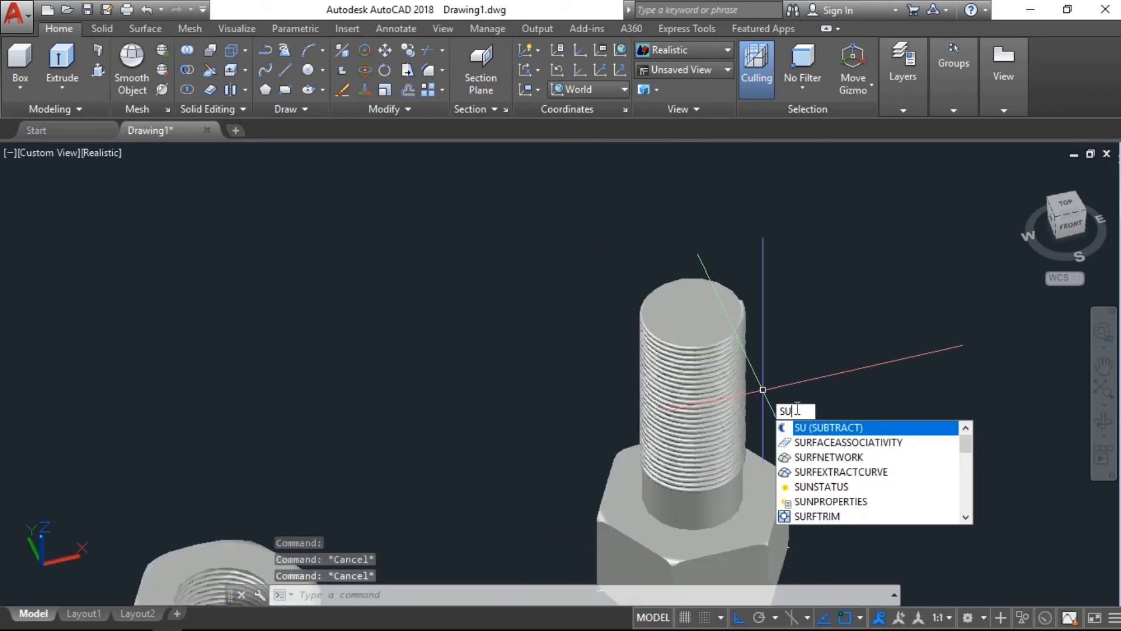
key(enter)
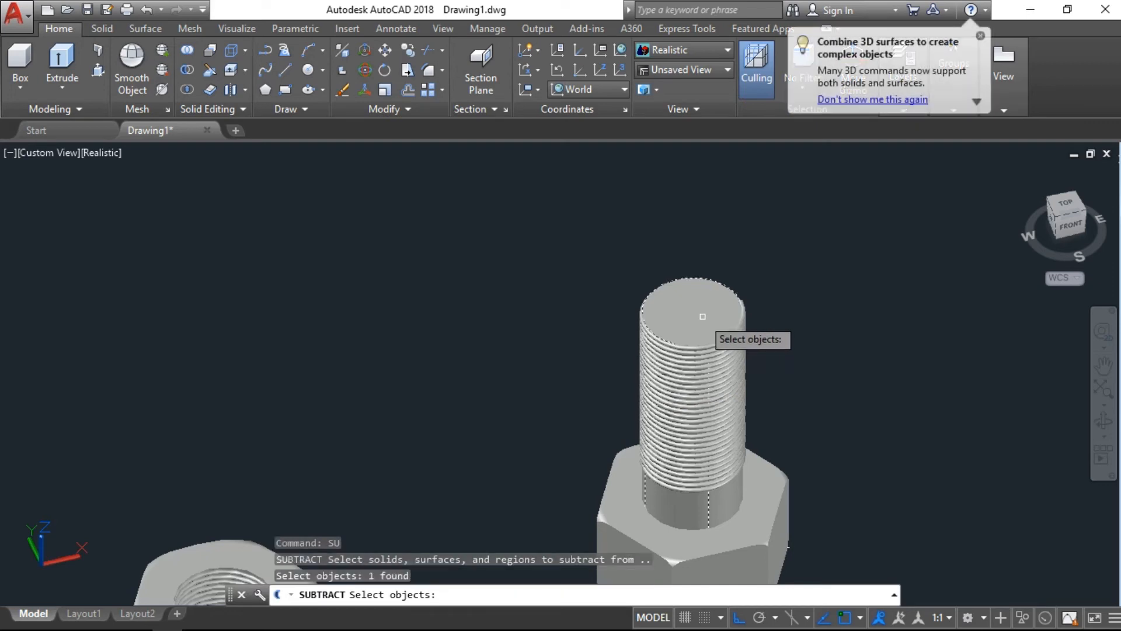
click(729, 357)
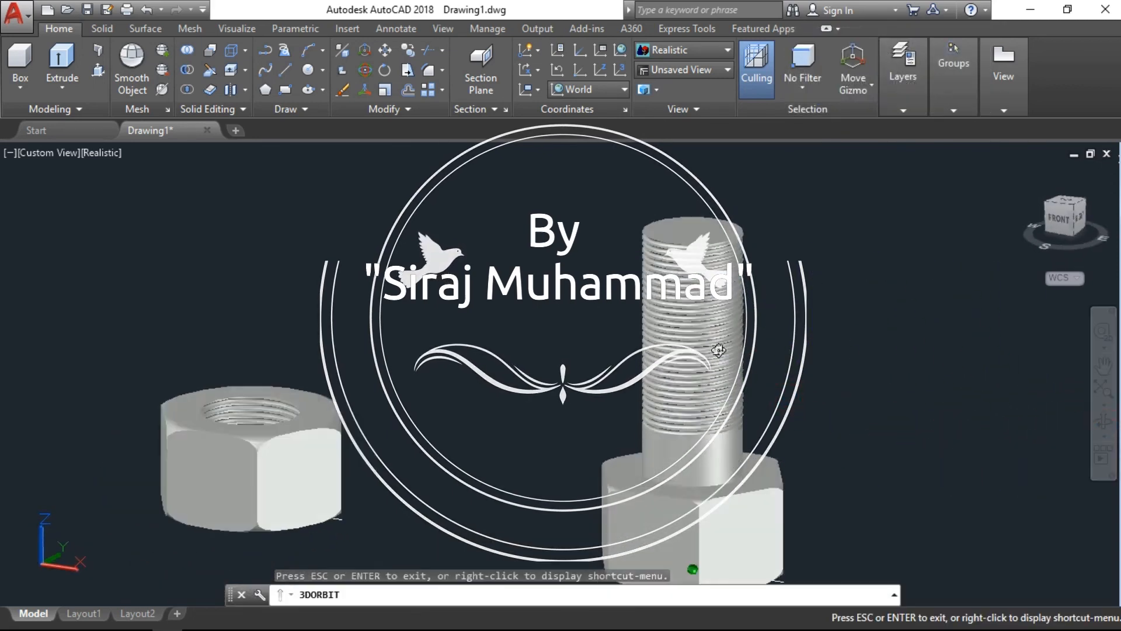
Step: Leave the orbit view and start joining the solids with UNION
key(Escape)
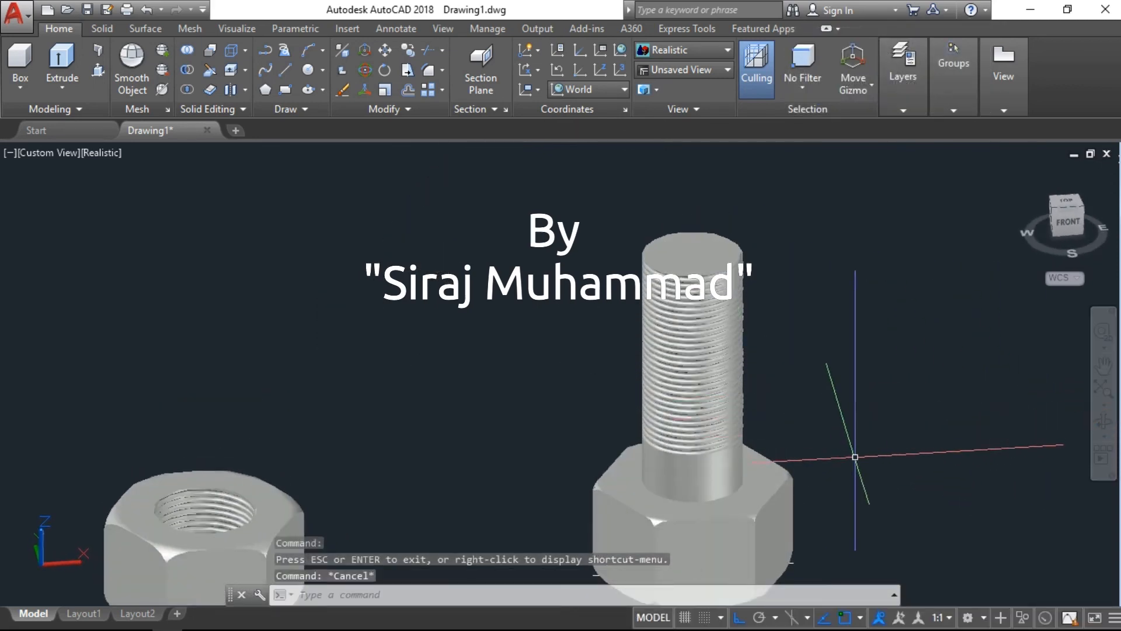
text(UN)
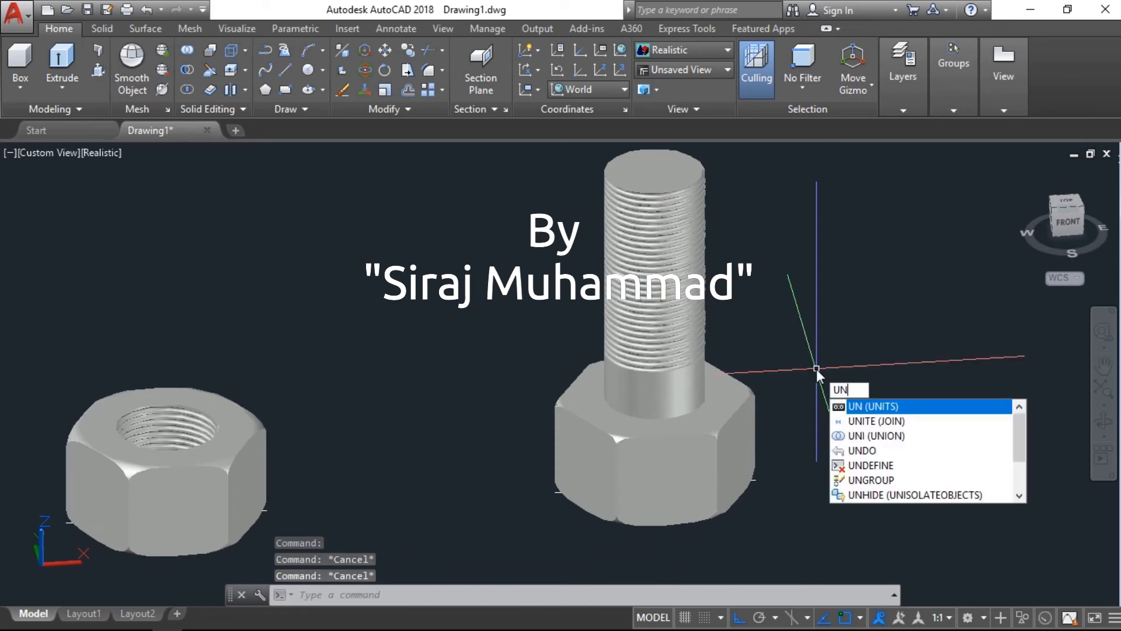
mouse_move(918, 420)
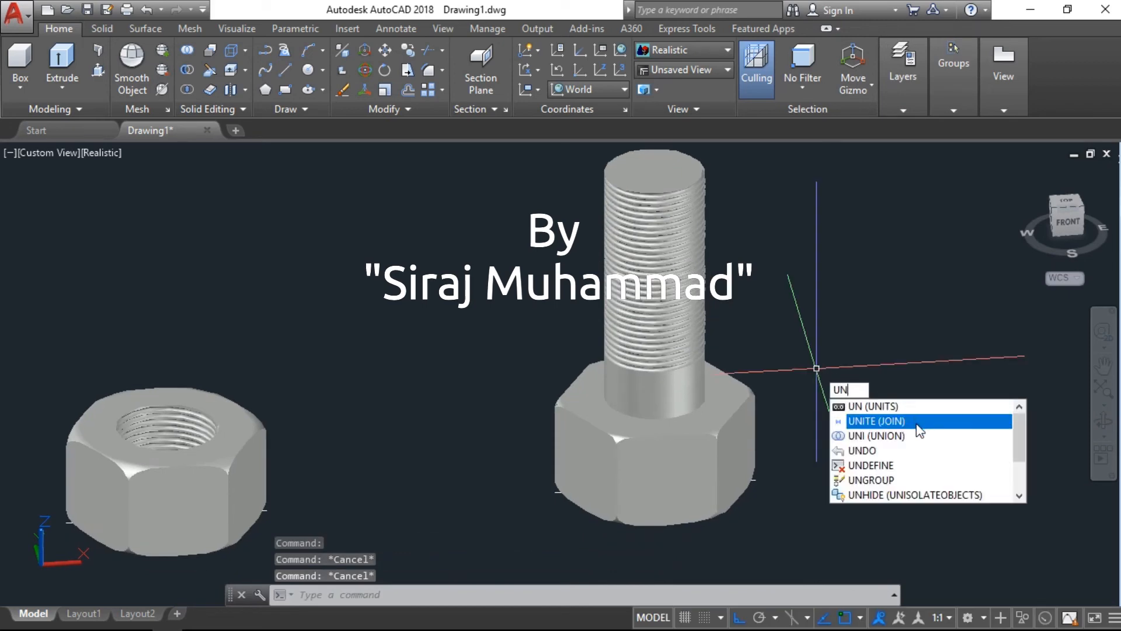
click(874, 436)
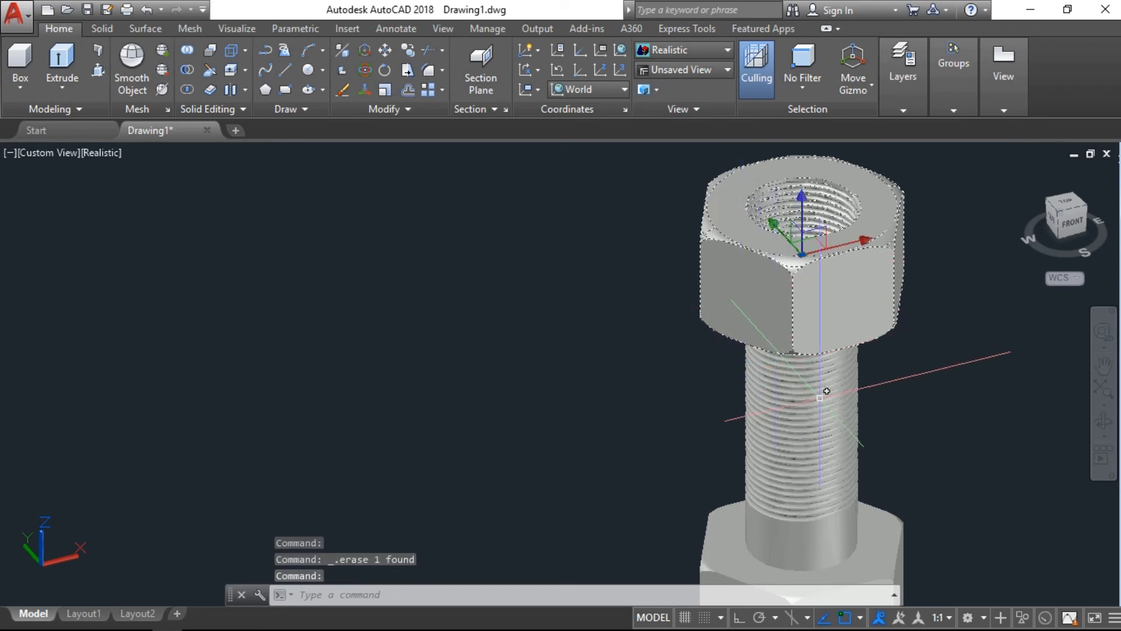
Step: Move the nut 30 units down the threaded shank using @0,0,-30
text(mmand: M)
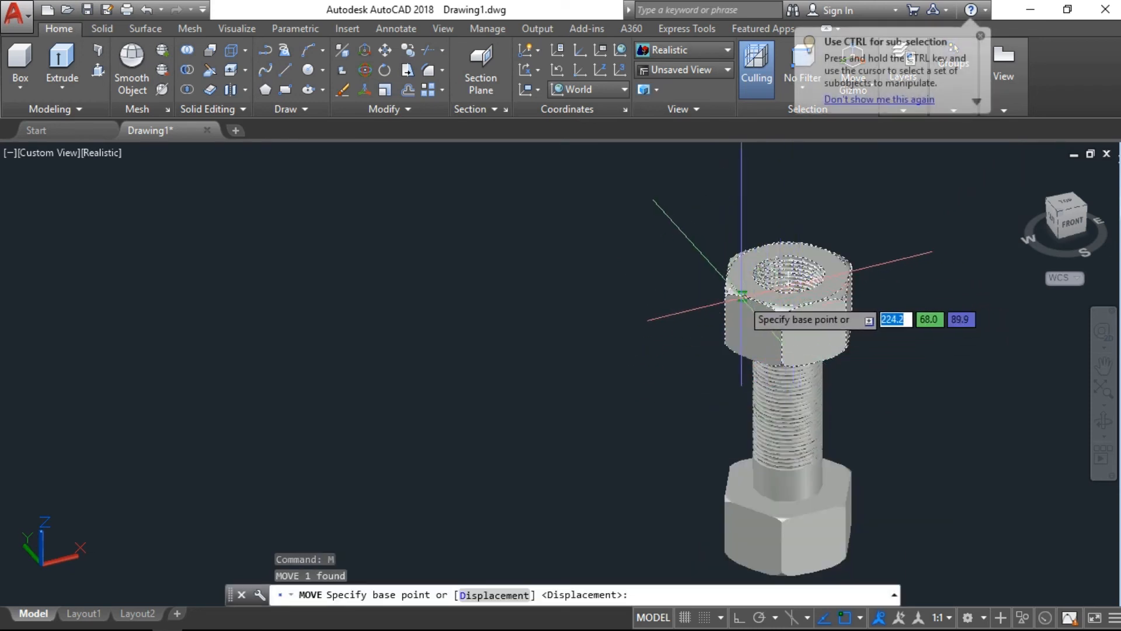
click(726, 308)
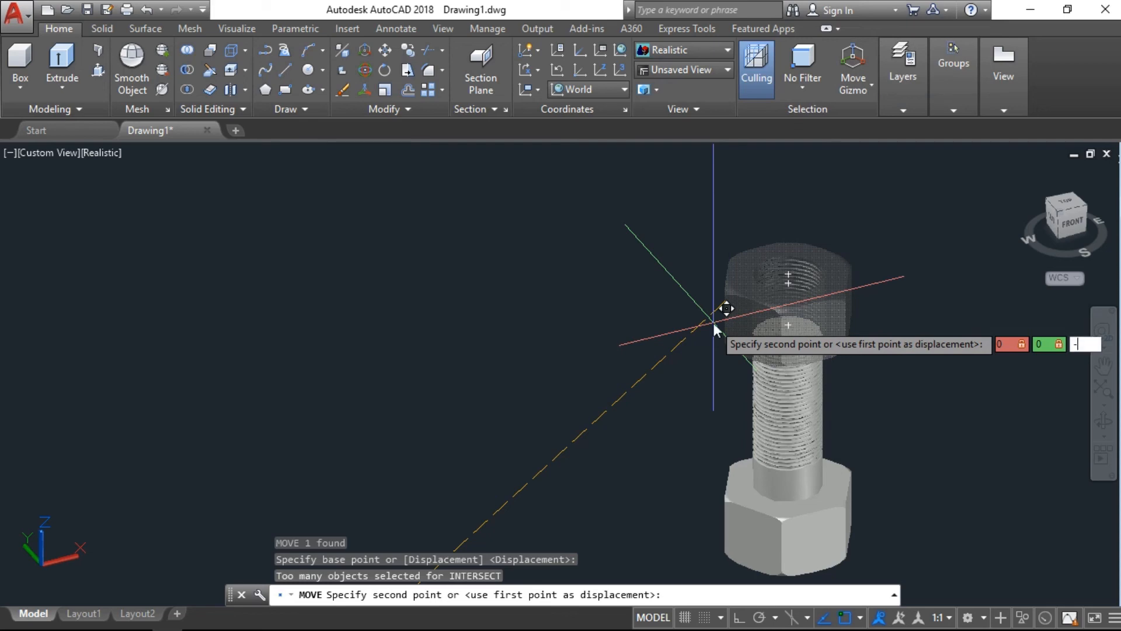
text(@0,0,-30)
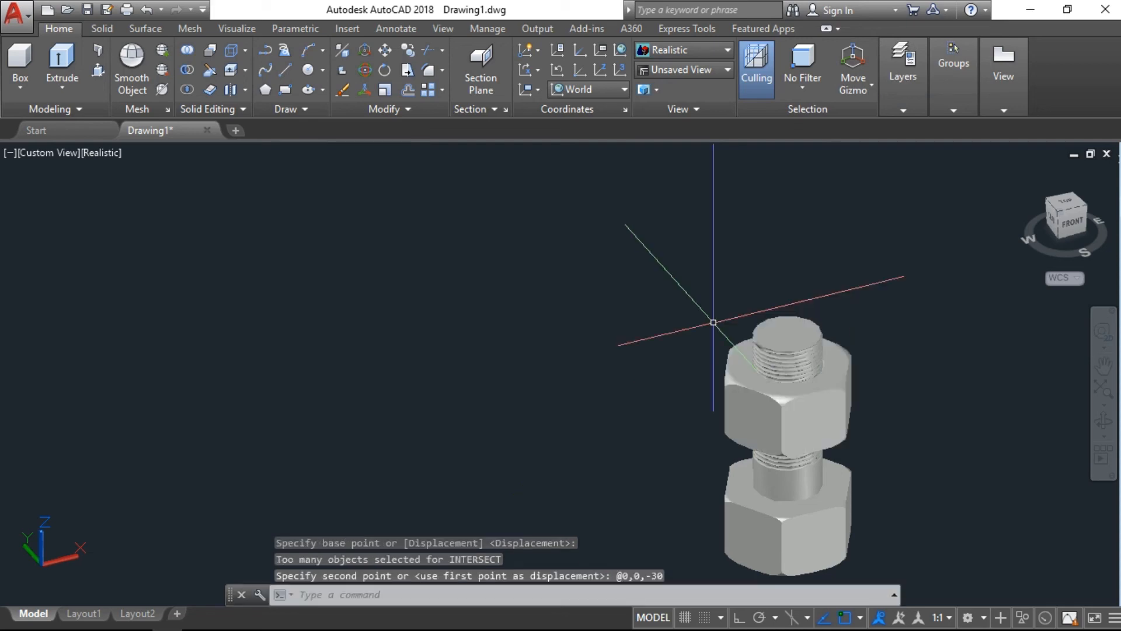
click(1103, 423)
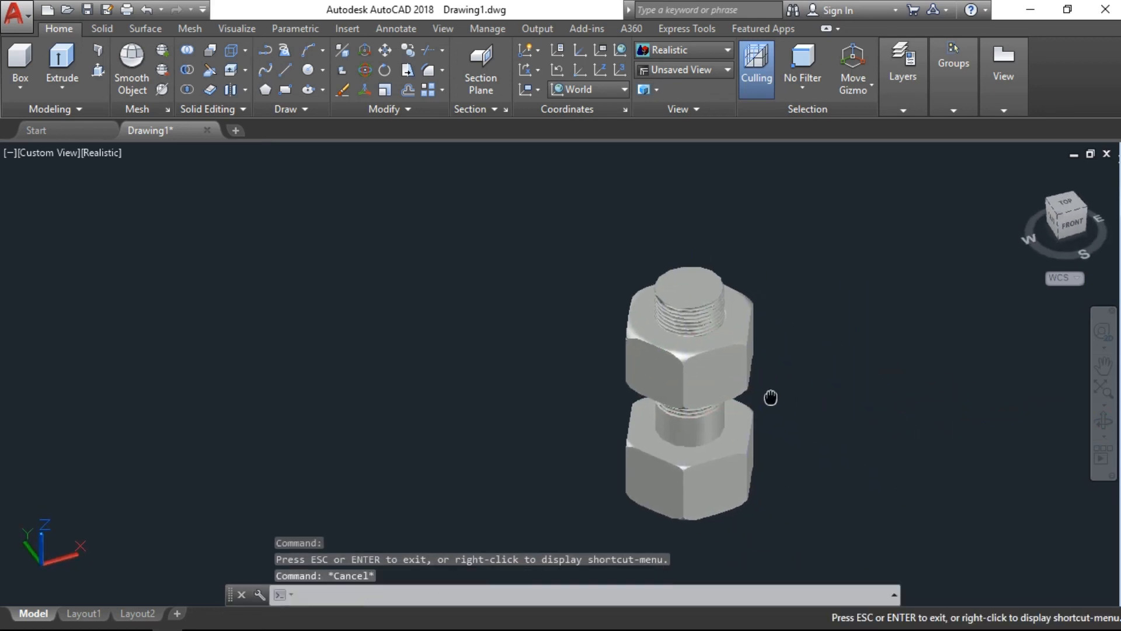
text(mat)
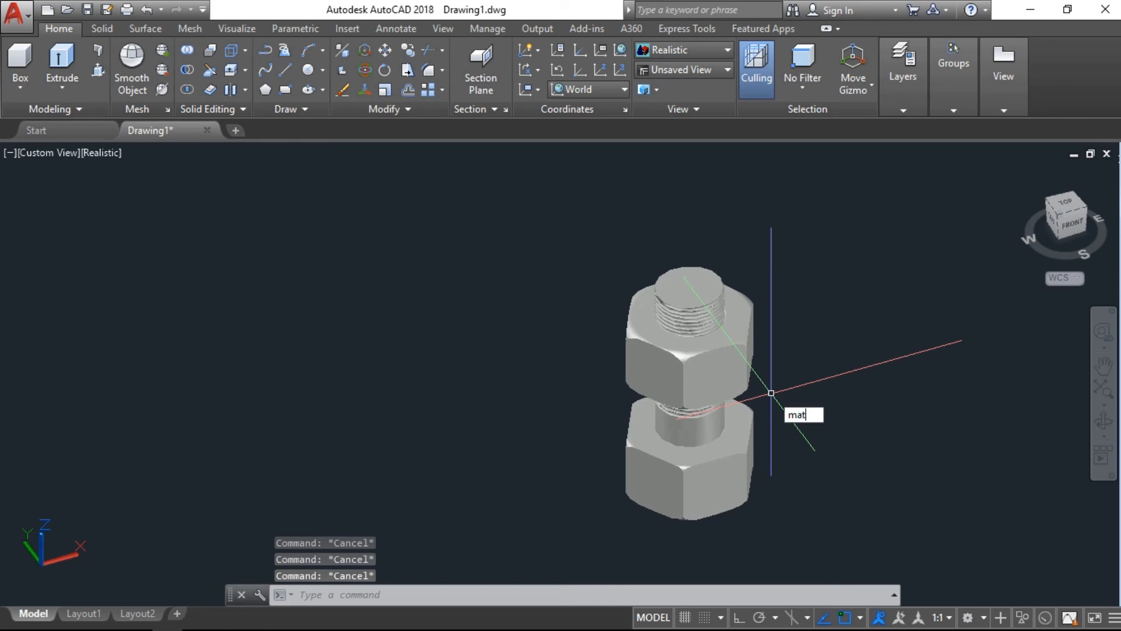
Step: Apply the Machined 03 material from Autodesk Library > Metal > Steel
key(Enter)
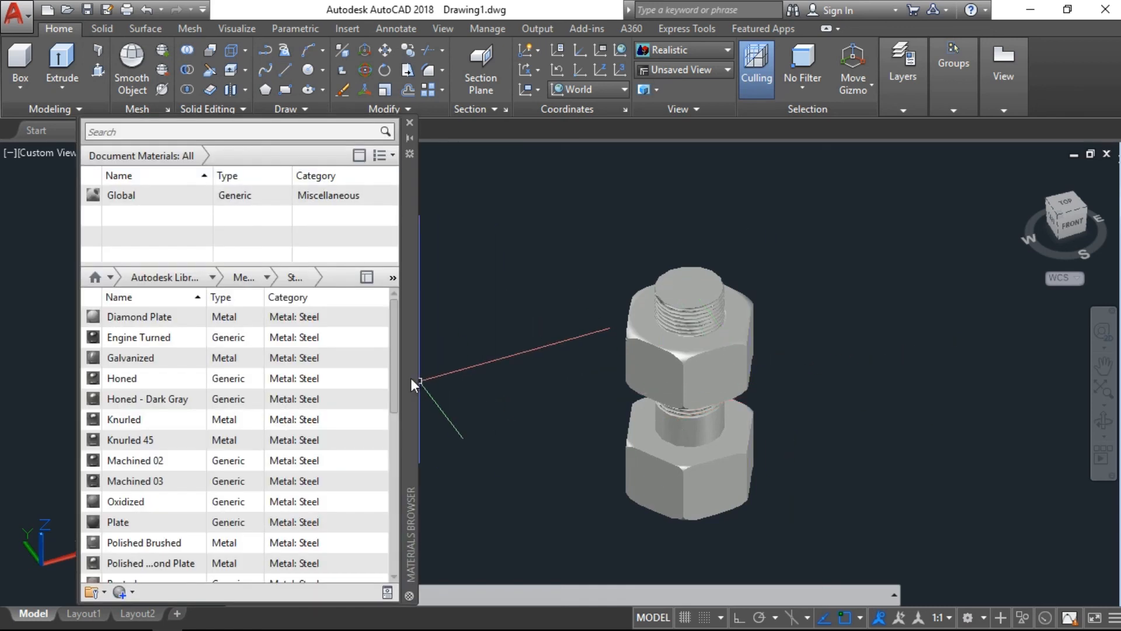
click(270, 277)
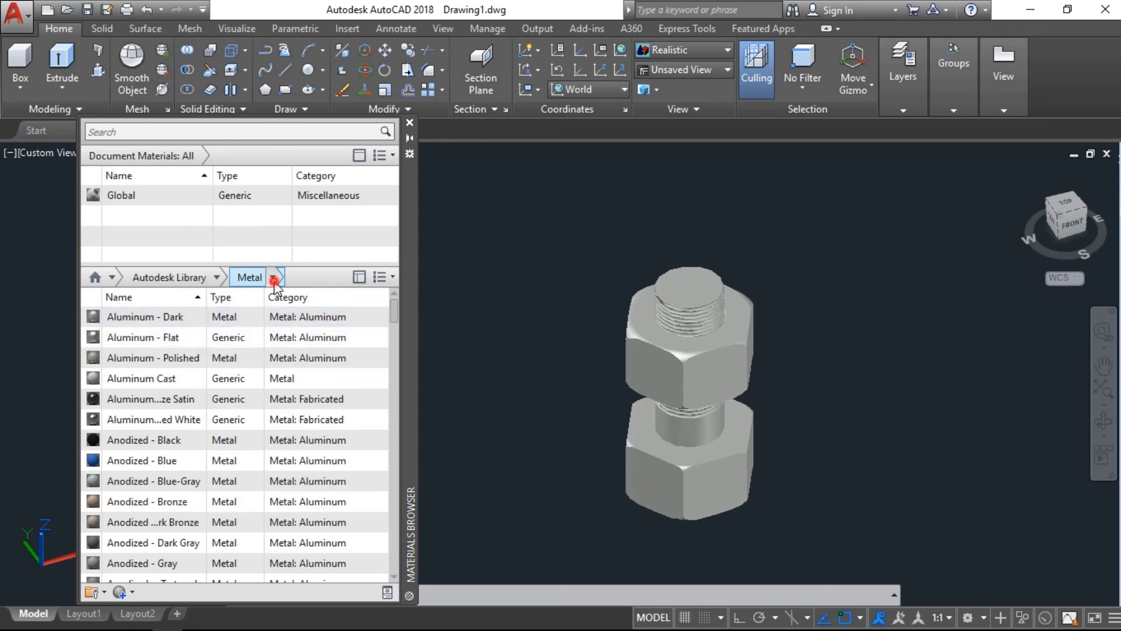
click(275, 277)
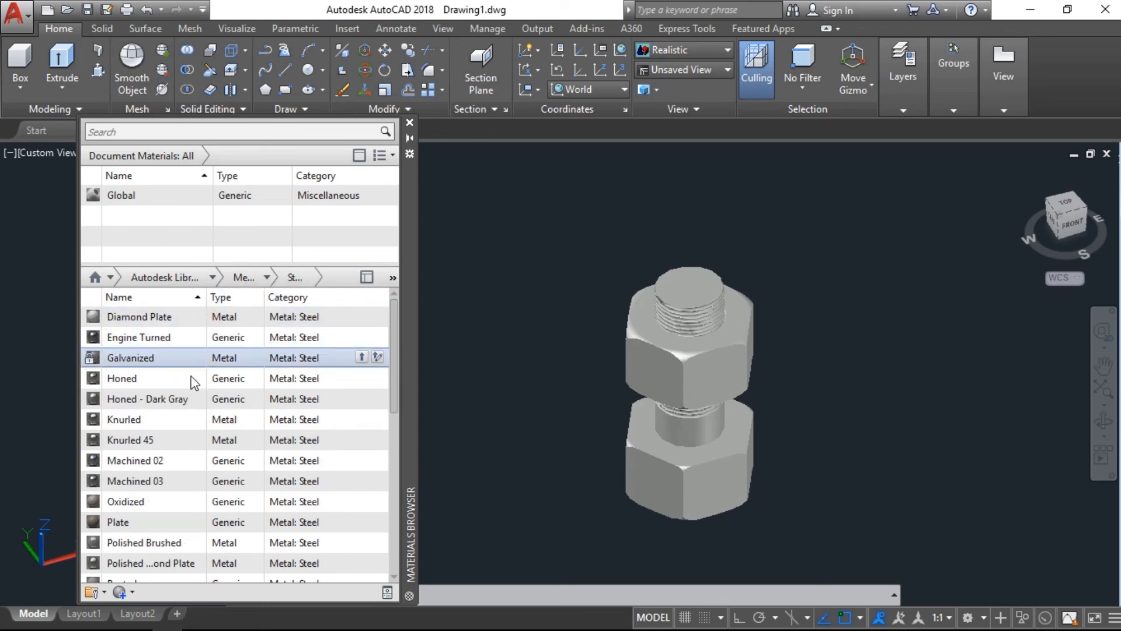
click(134, 480)
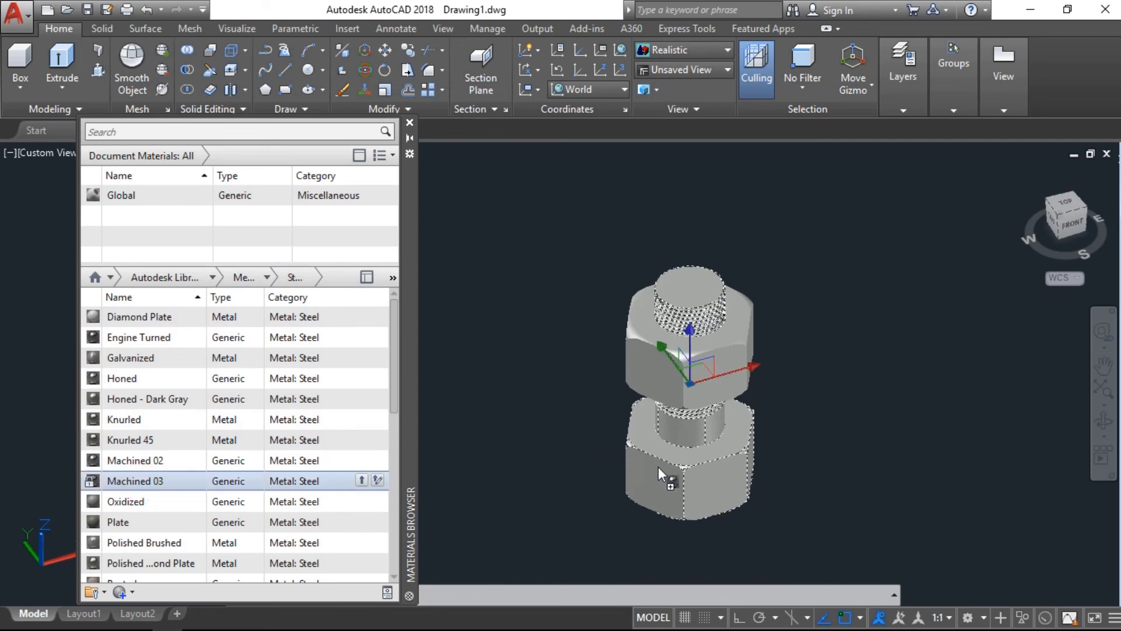
mouse_move(729, 474)
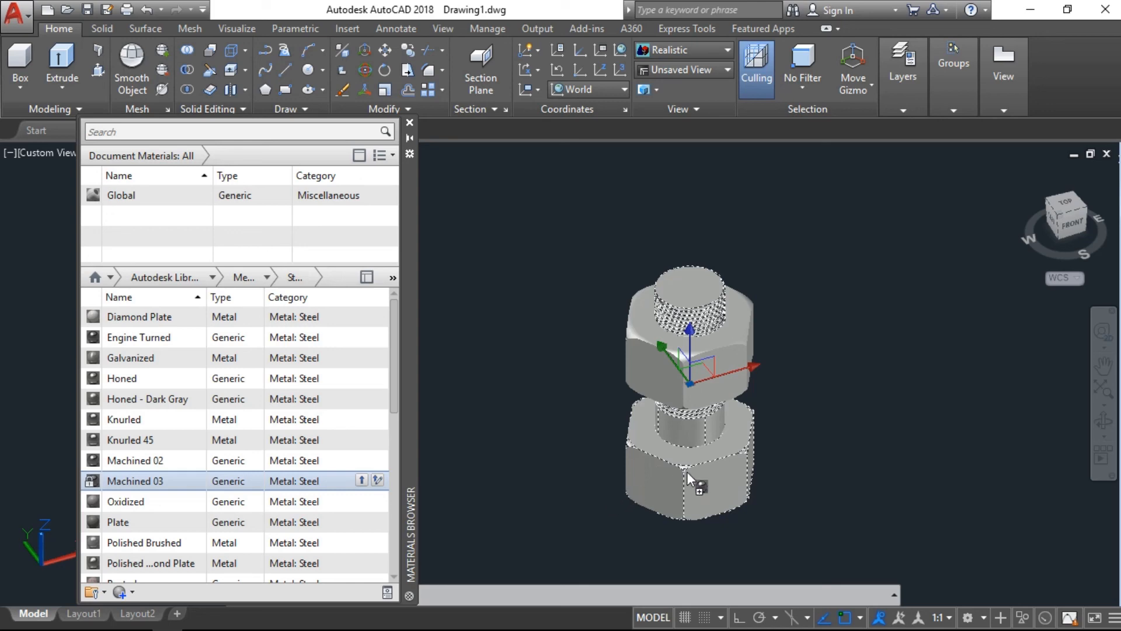
mouse_move(689, 475)
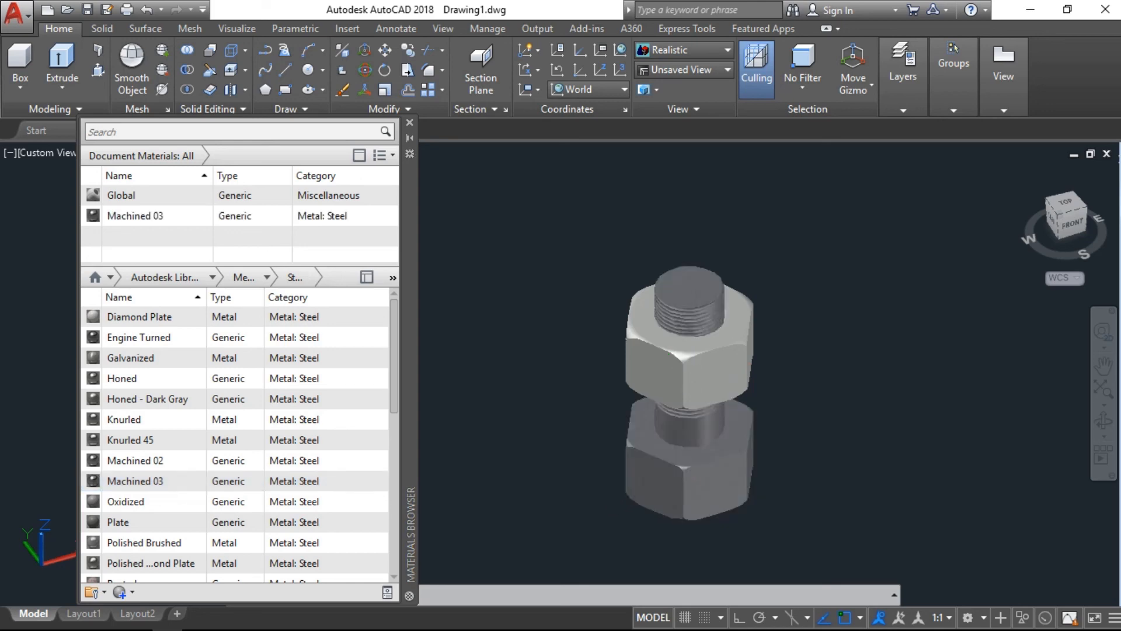
text(M)
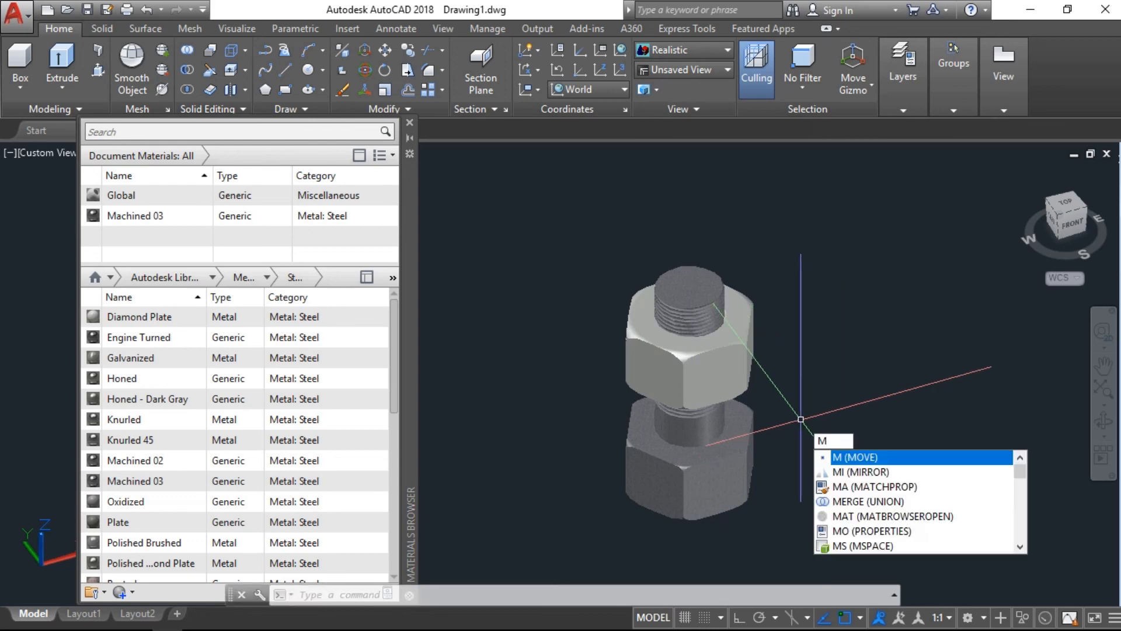